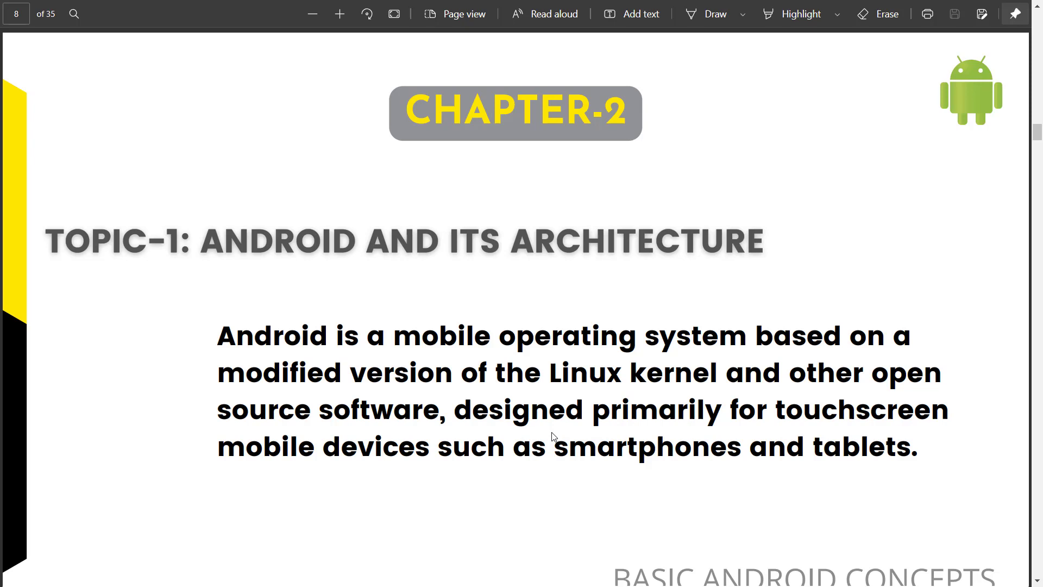
scroll(down, 3)
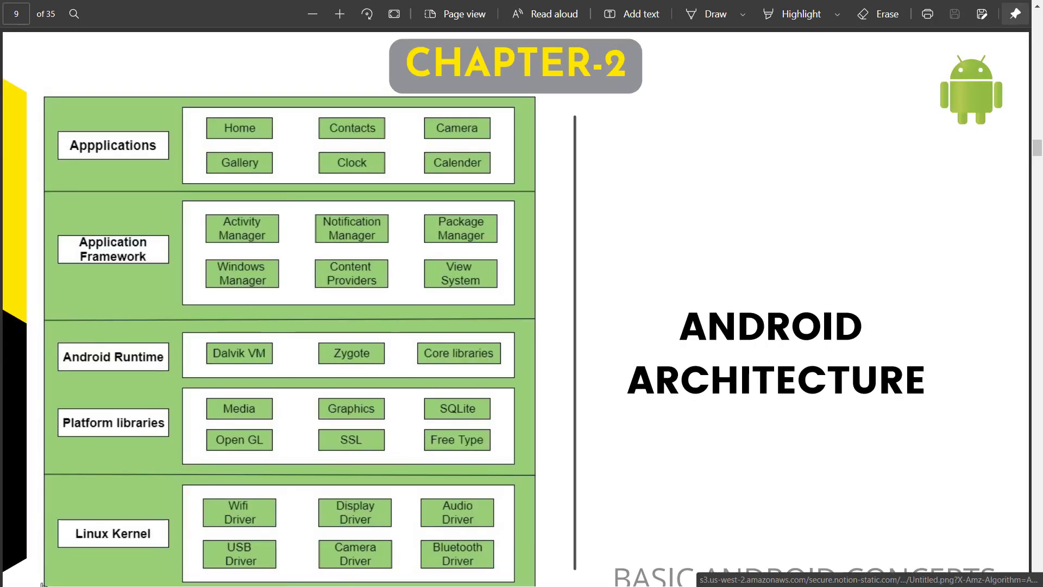
mouse_move(260, 155)
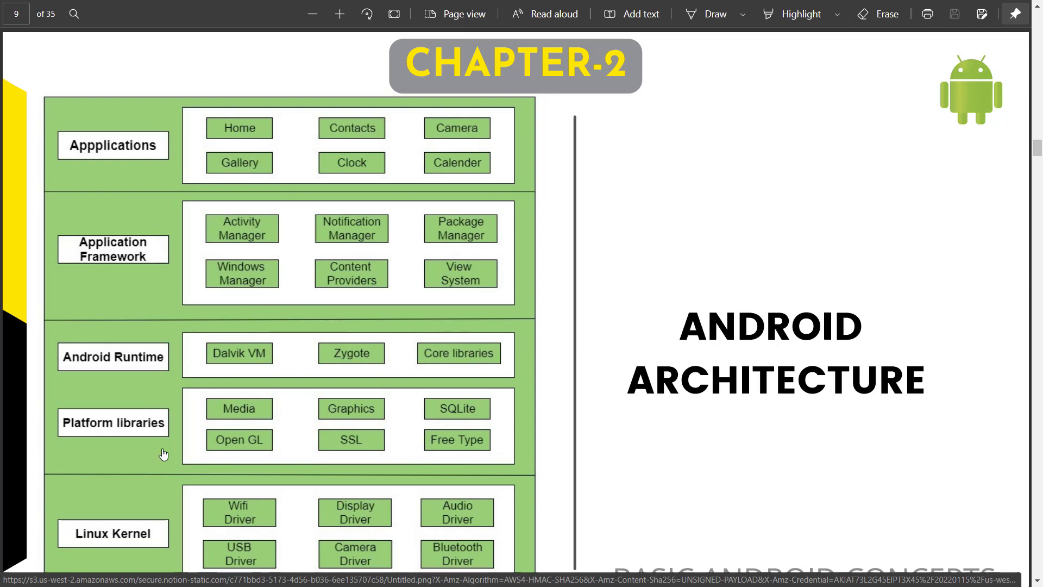
mouse_move(269, 432)
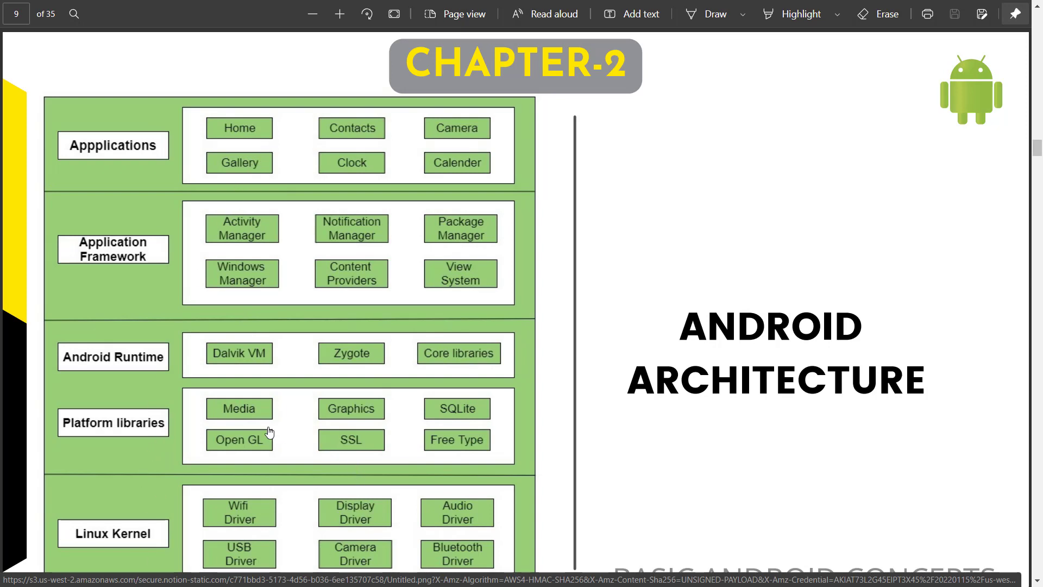
mouse_move(140, 424)
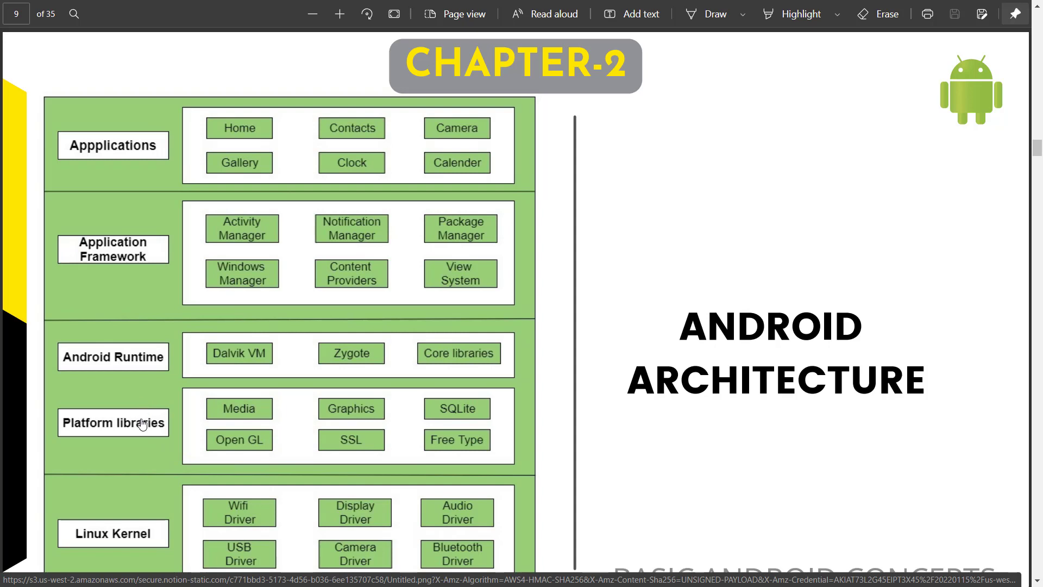
mouse_move(175, 386)
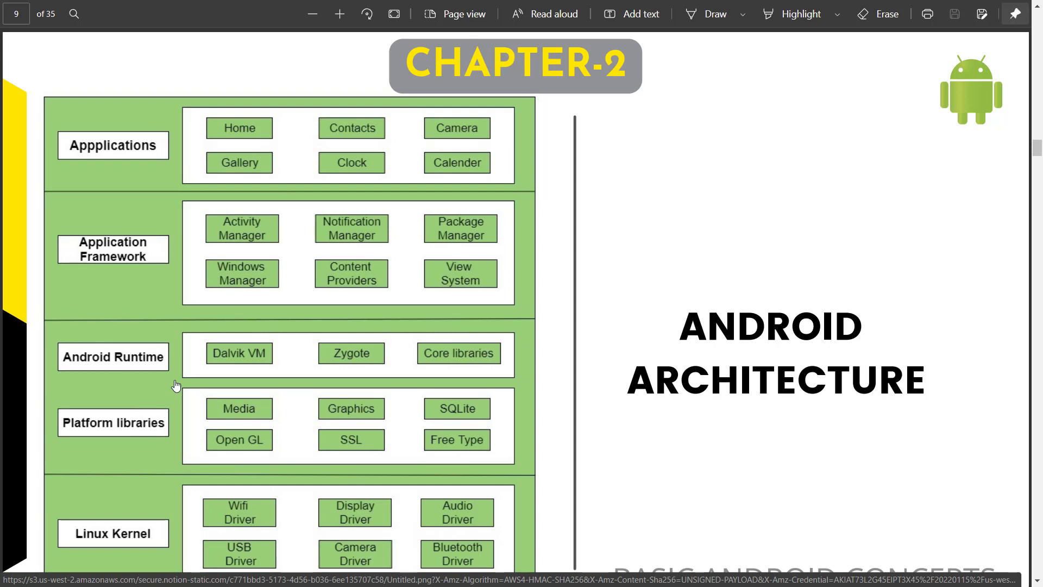
mouse_move(349, 379)
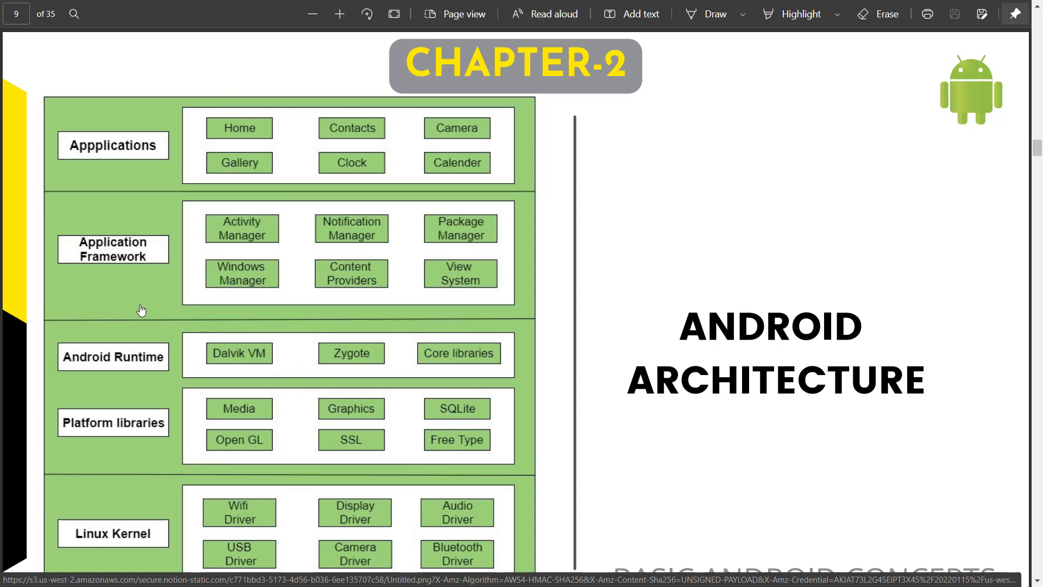
mouse_move(145, 305)
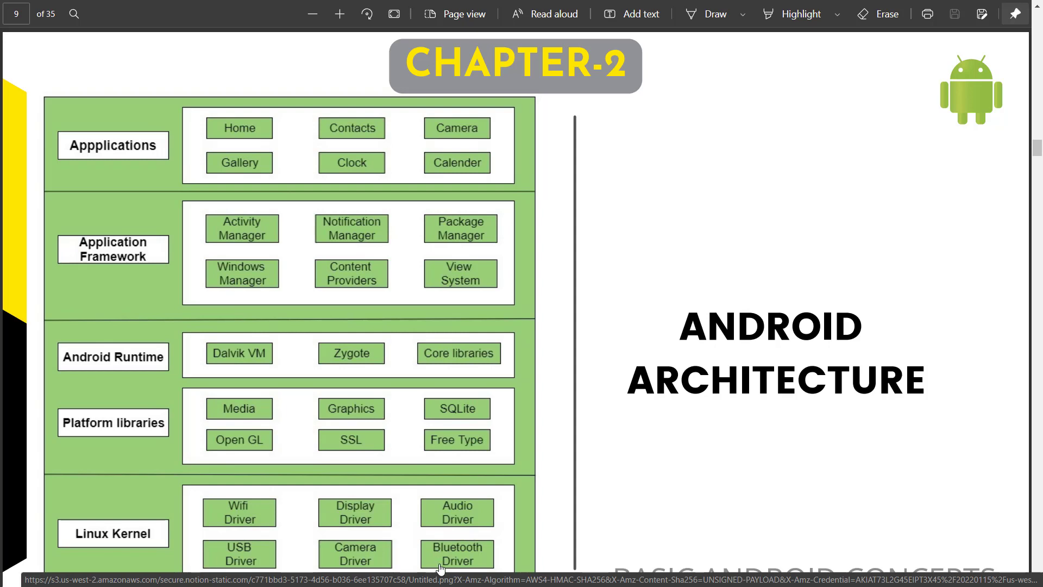
mouse_move(440, 567)
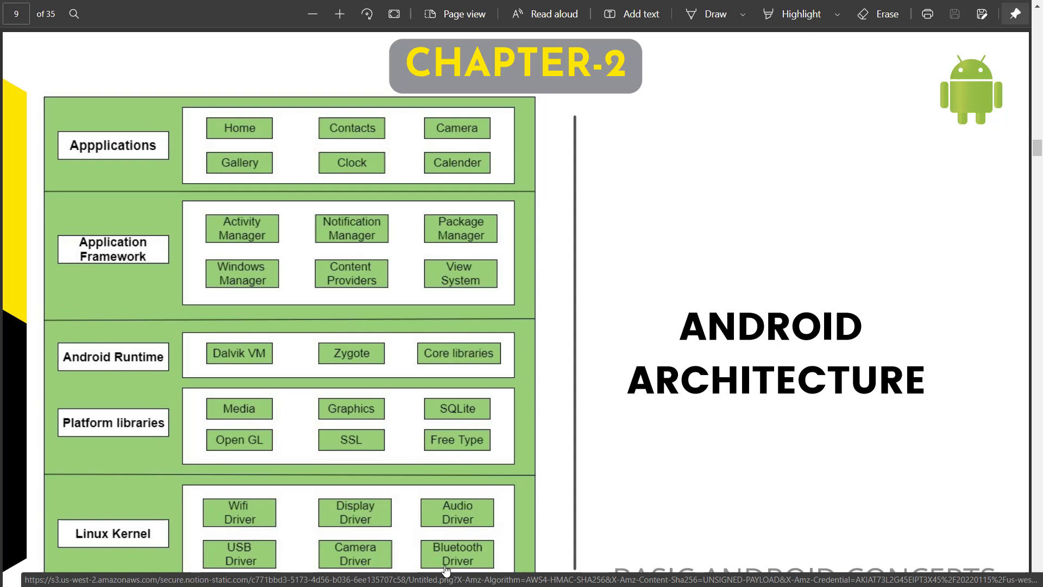
mouse_move(441, 572)
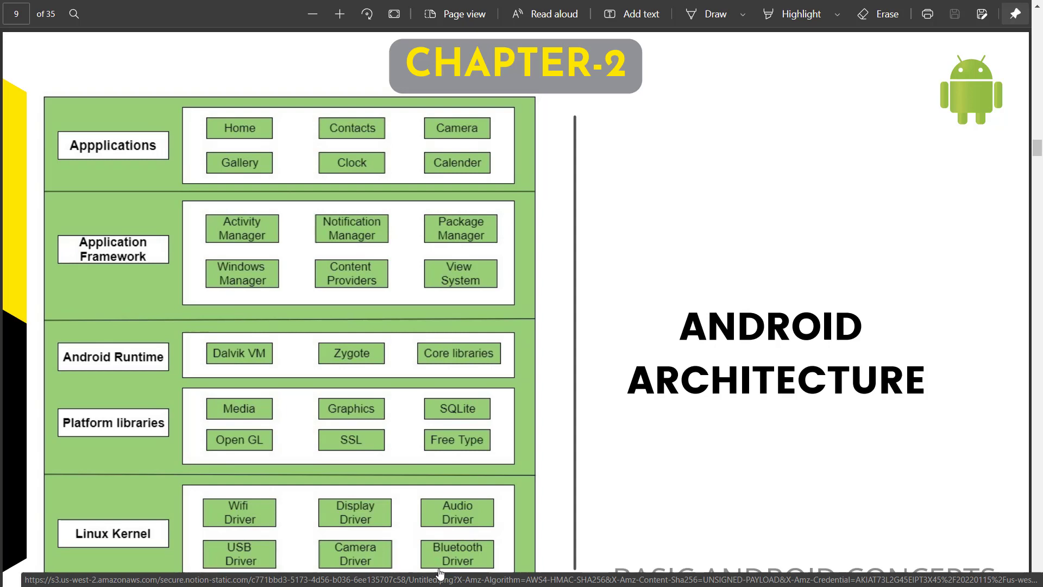
mouse_move(196, 527)
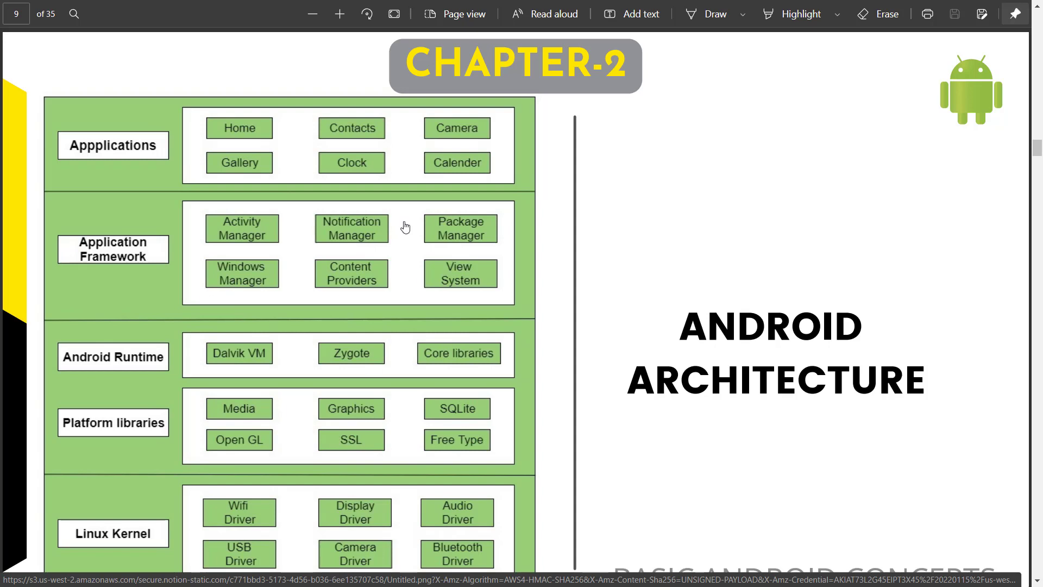
mouse_move(463, 237)
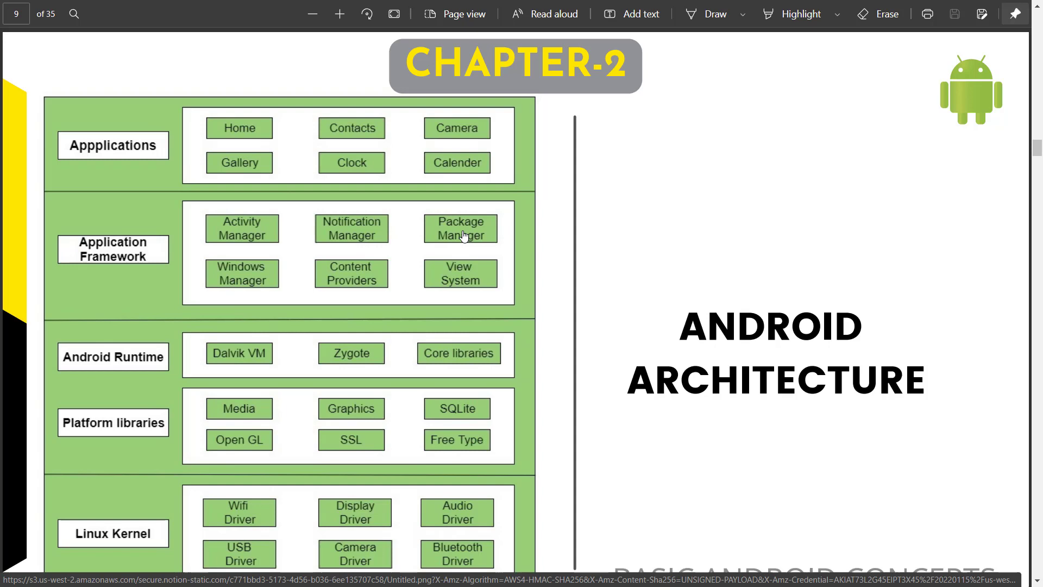
mouse_move(465, 236)
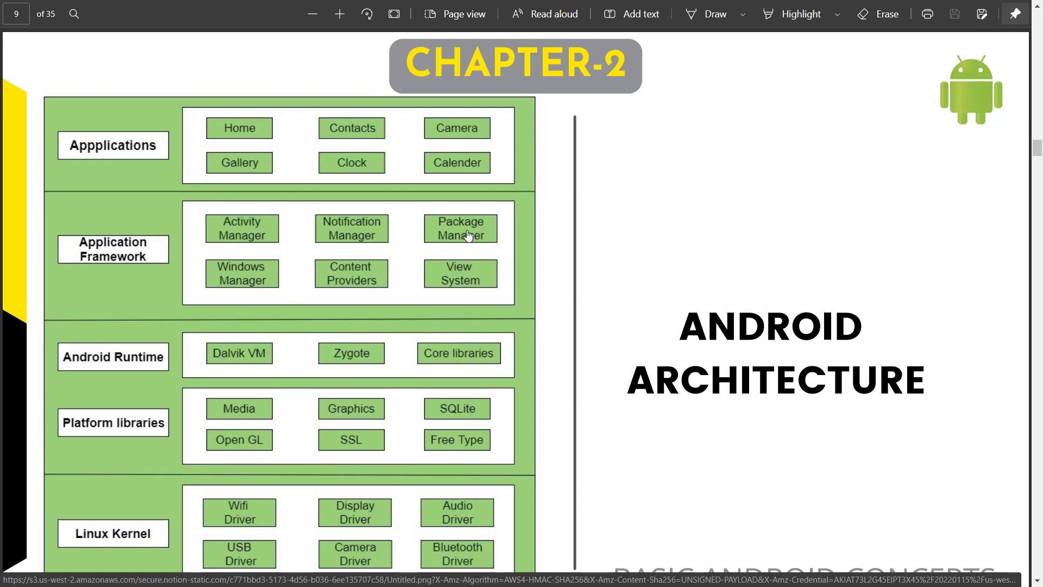
mouse_move(379, 456)
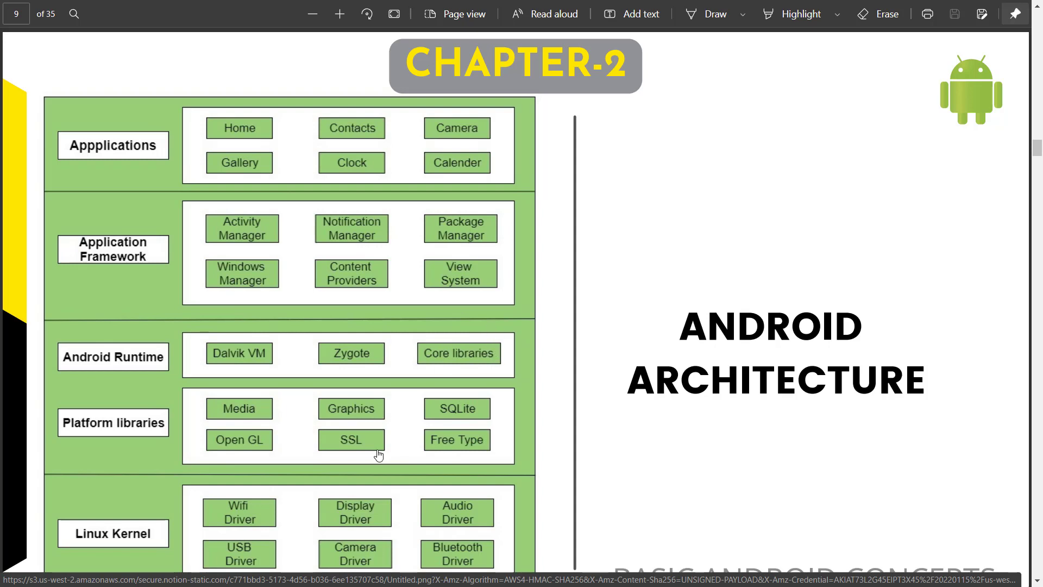
mouse_move(314, 543)
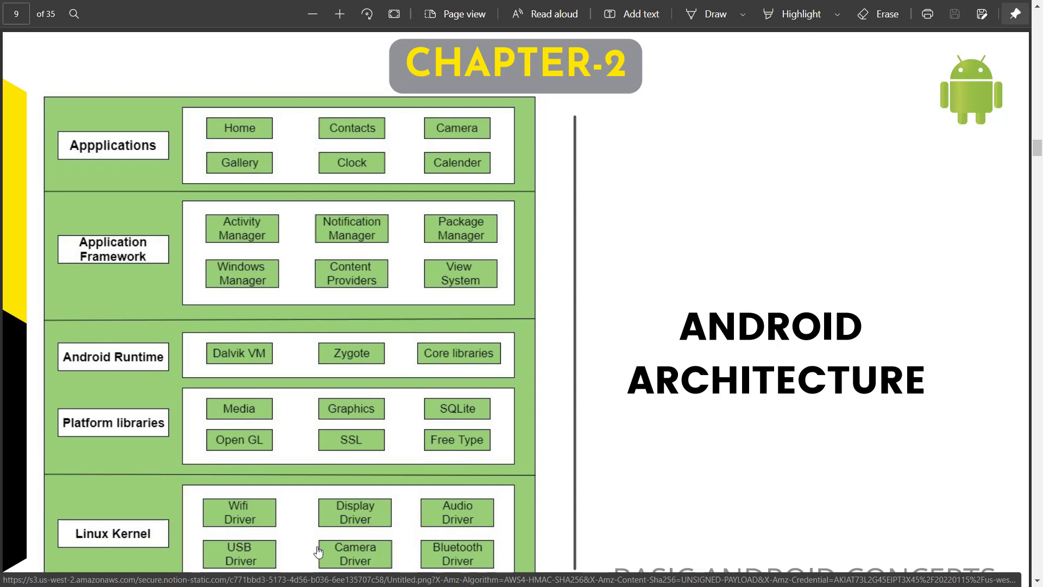
mouse_move(246, 293)
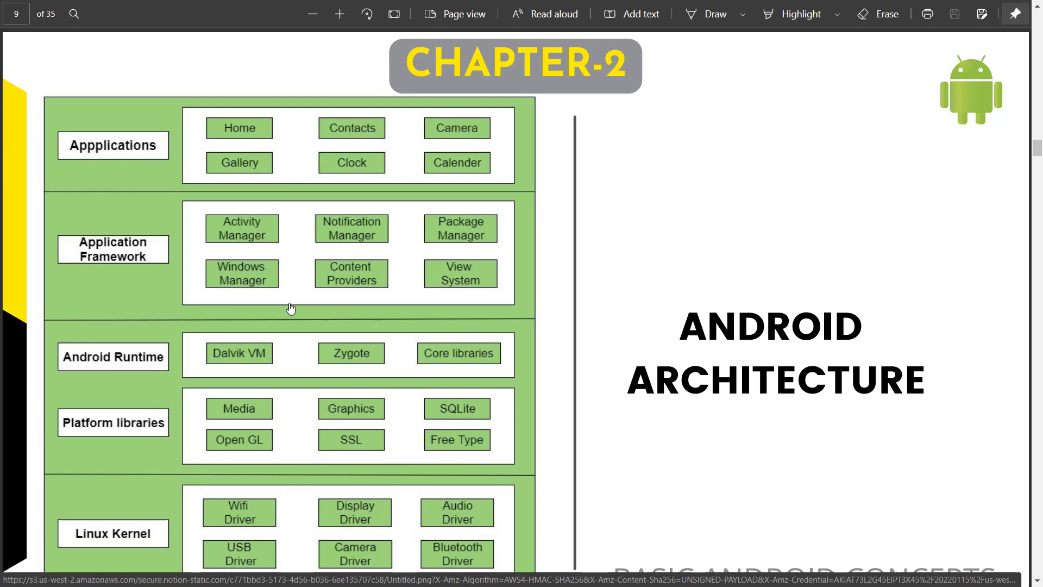
mouse_move(258, 428)
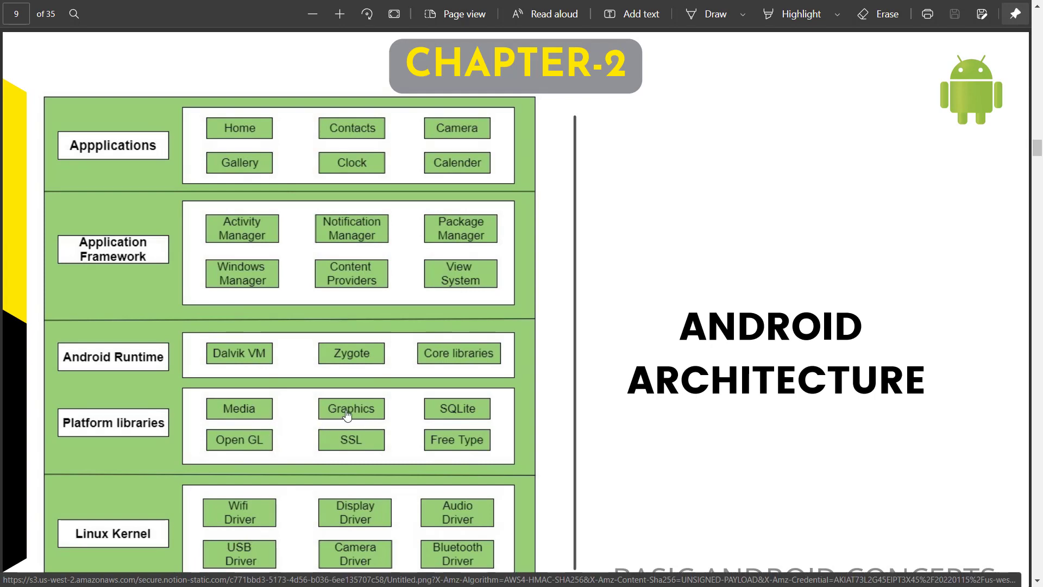
mouse_move(300, 485)
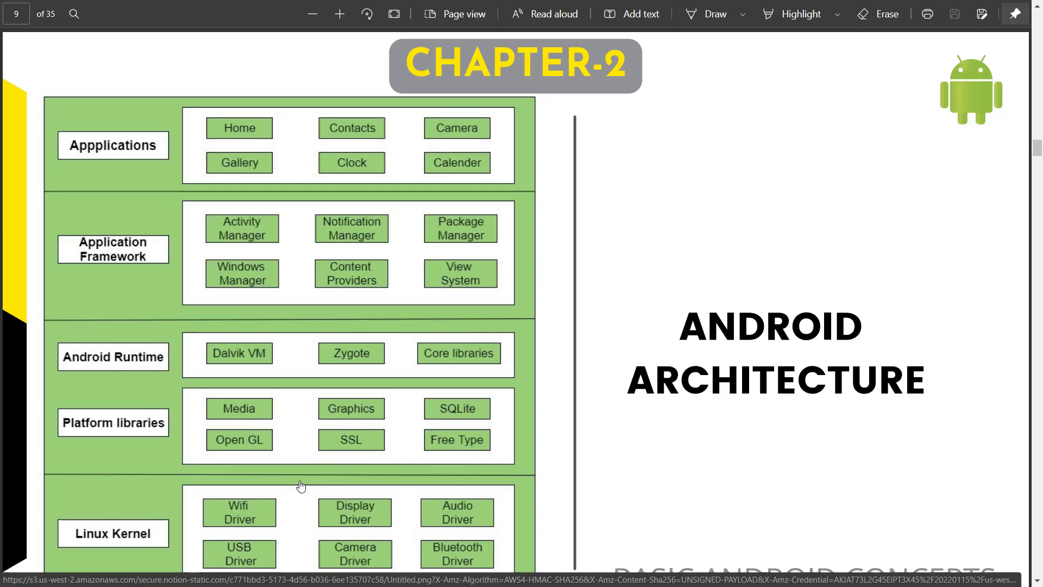
mouse_move(202, 417)
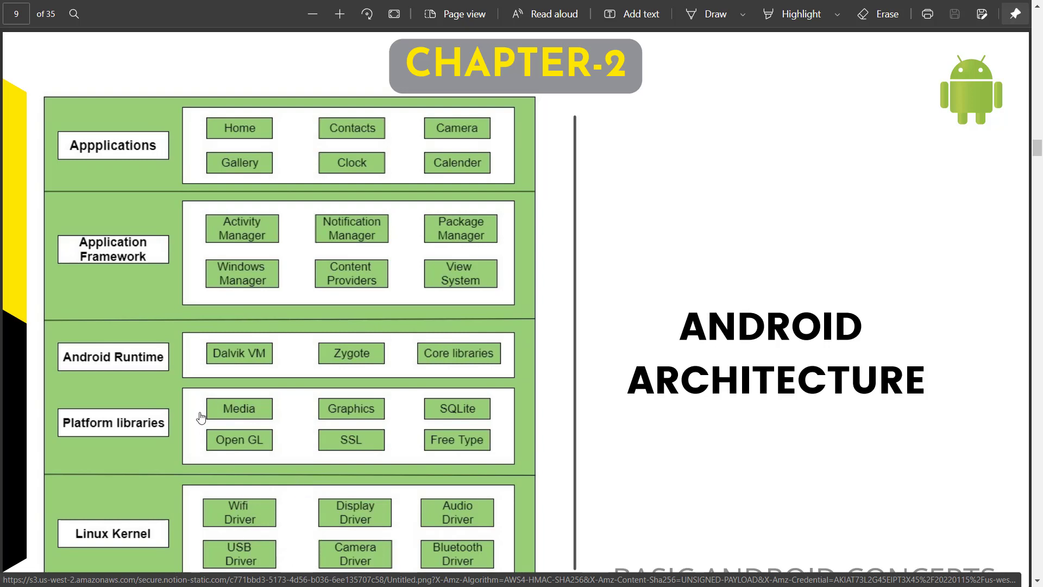
mouse_move(256, 389)
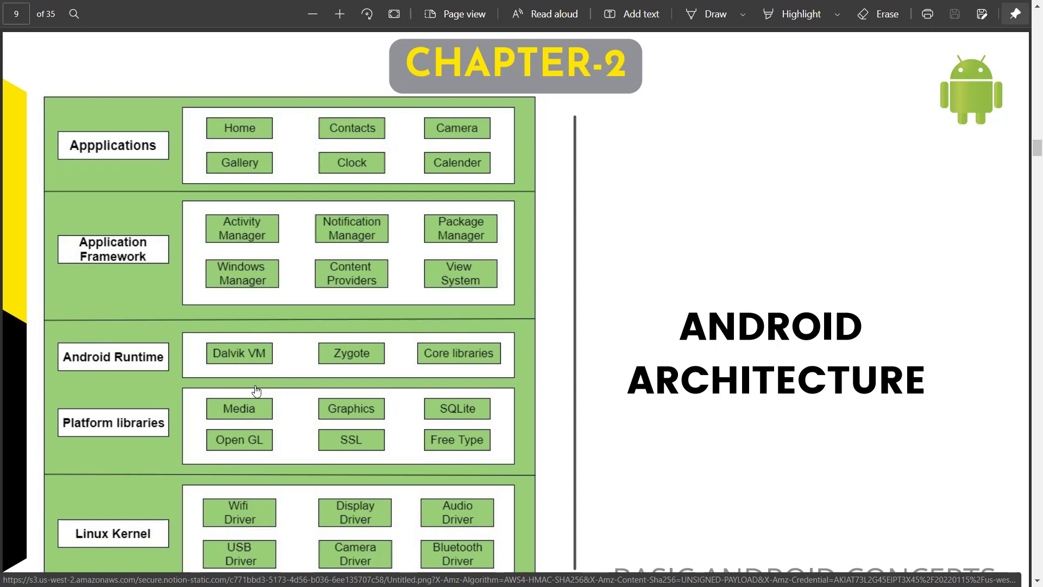
mouse_move(255, 386)
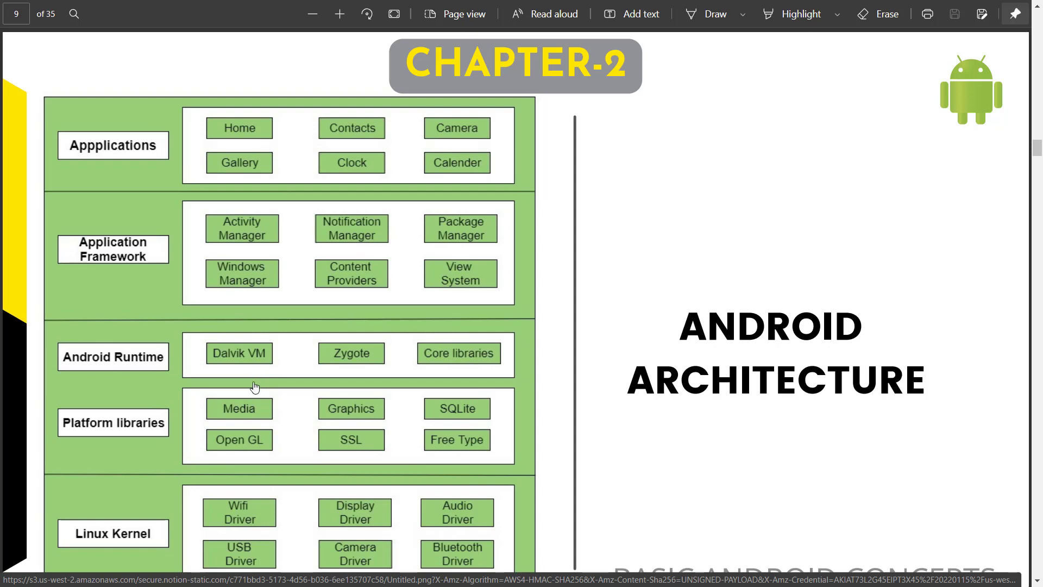
mouse_move(257, 390)
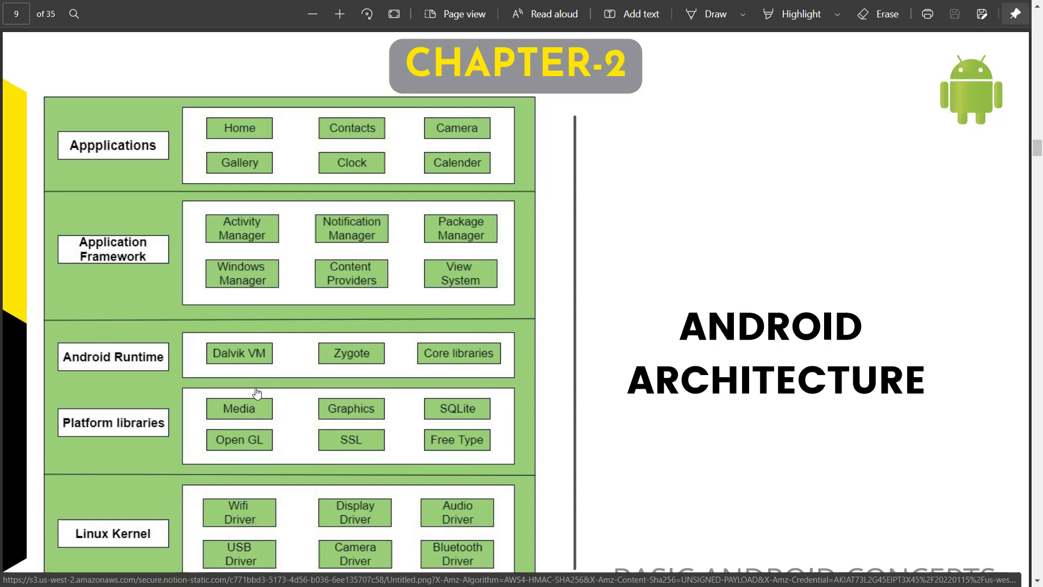
mouse_move(269, 387)
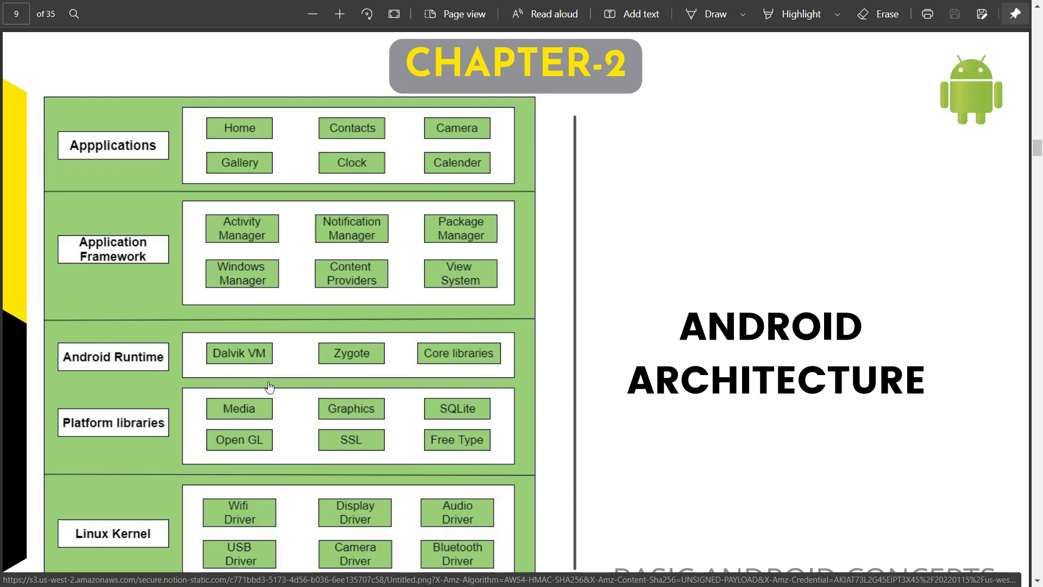
mouse_move(208, 416)
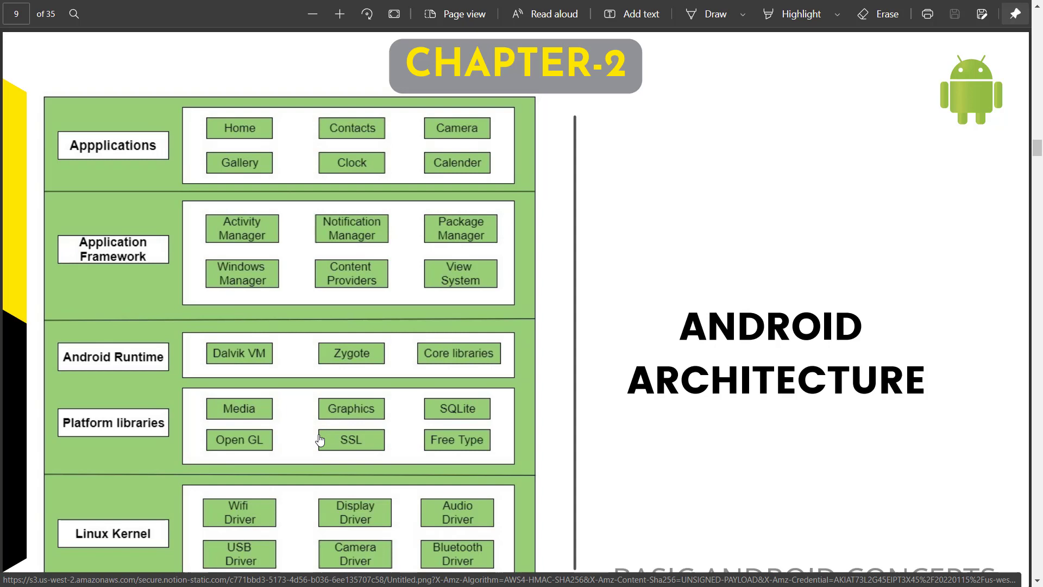
mouse_move(365, 451)
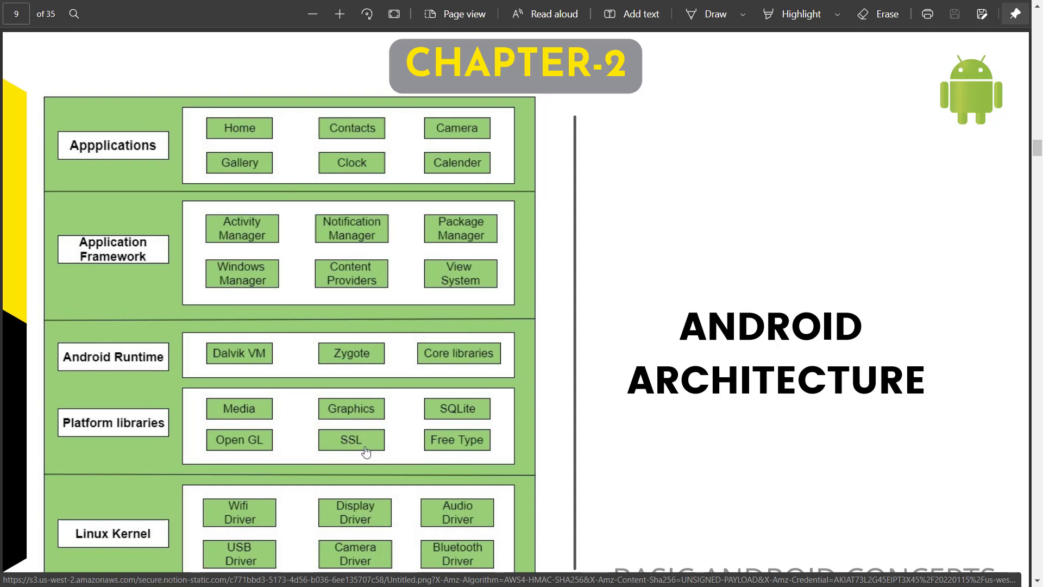
mouse_move(361, 462)
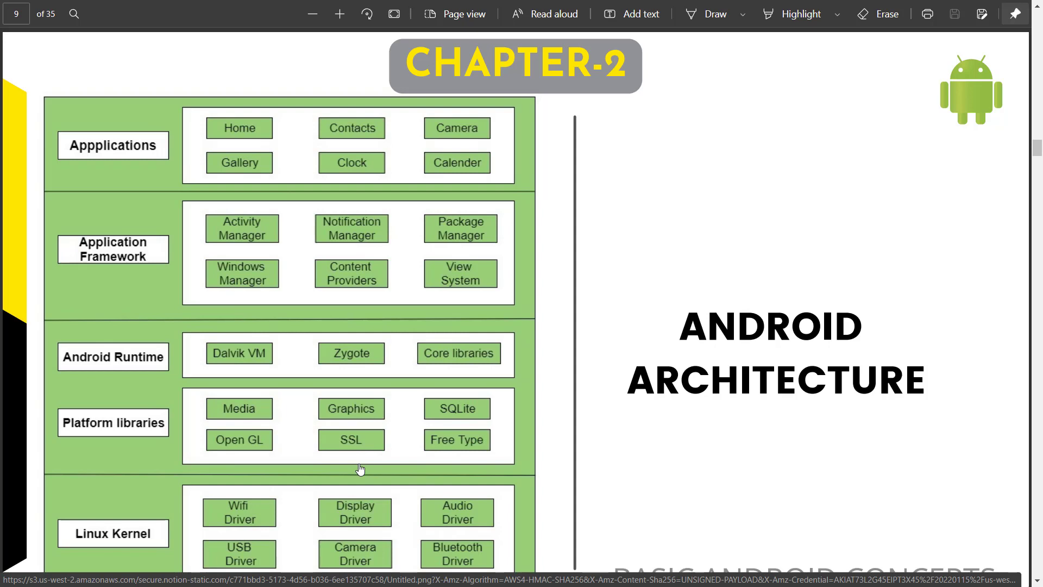
mouse_move(351, 488)
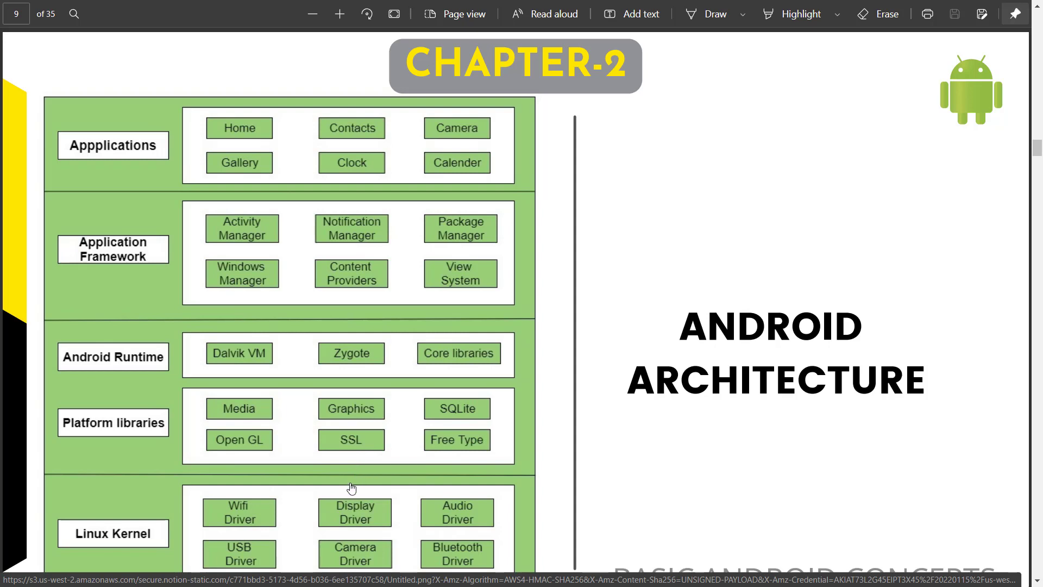
mouse_move(406, 563)
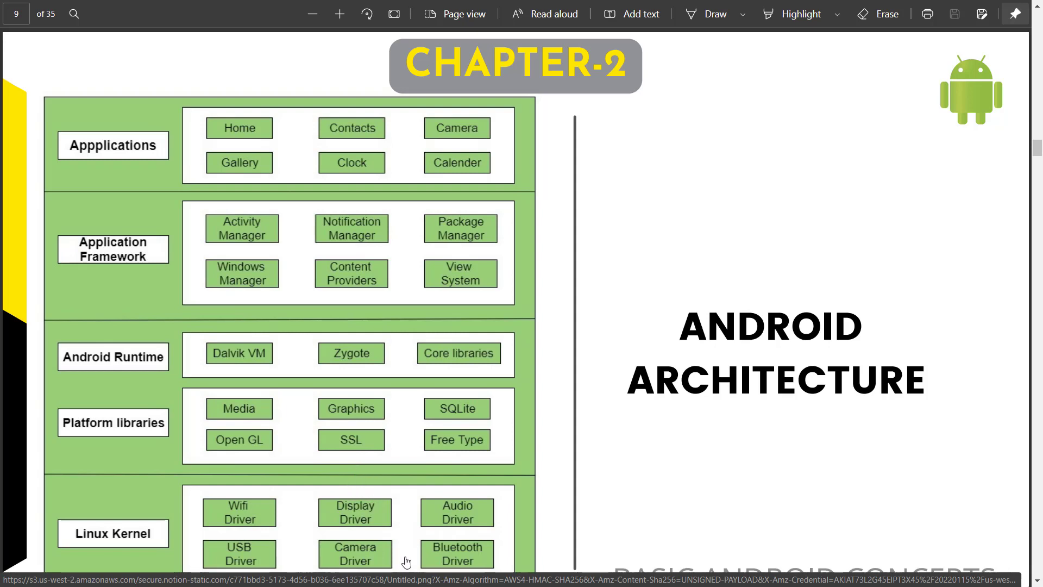
mouse_move(399, 512)
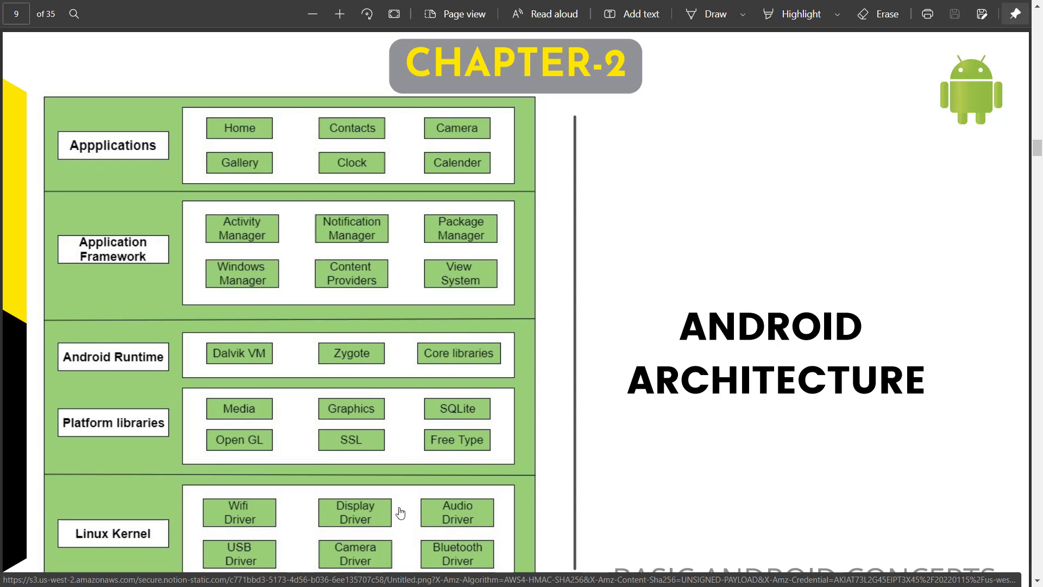
mouse_move(398, 504)
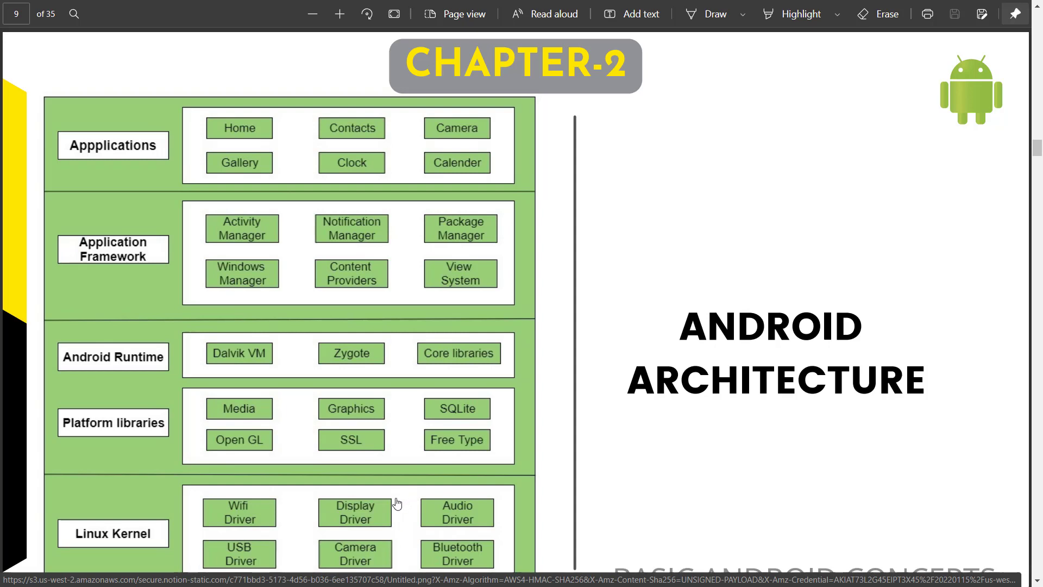
mouse_move(383, 516)
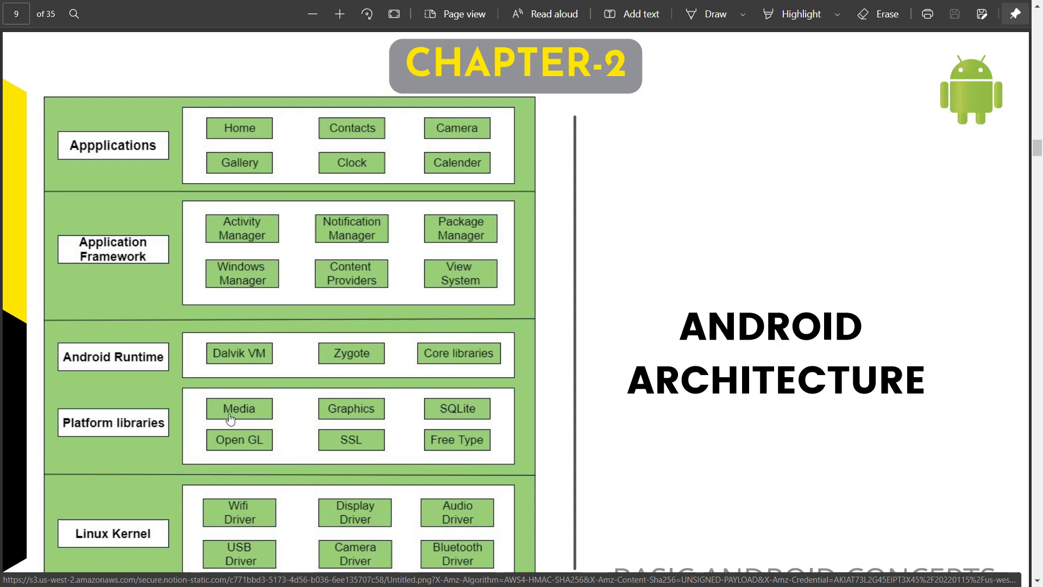
mouse_move(173, 423)
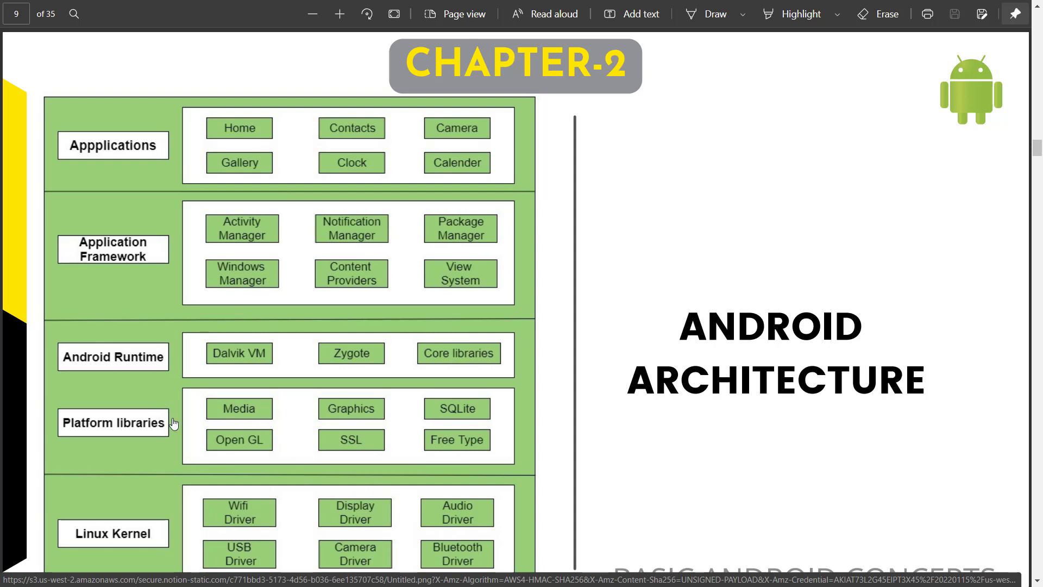
mouse_move(183, 415)
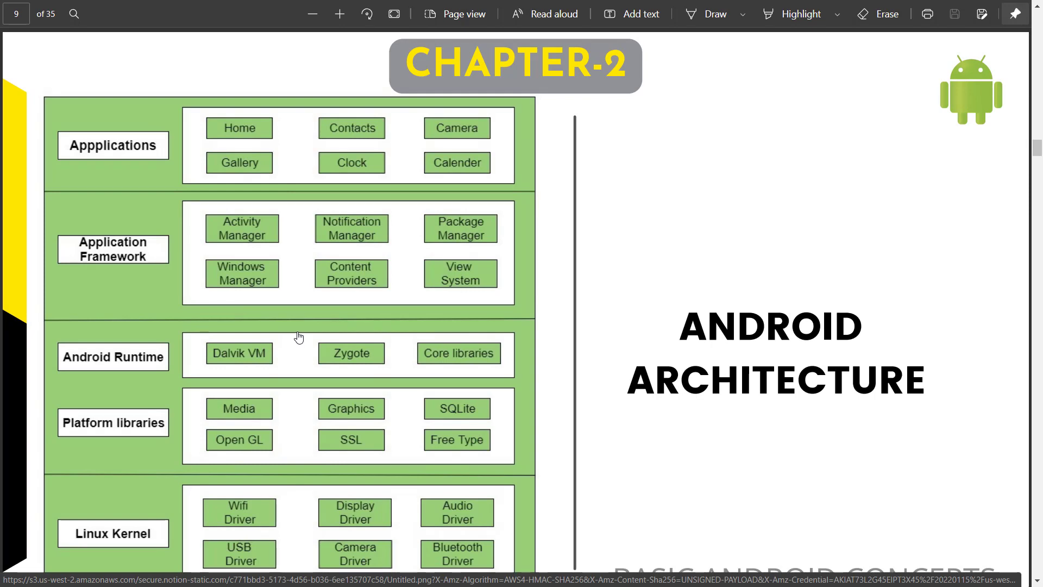
mouse_move(302, 332)
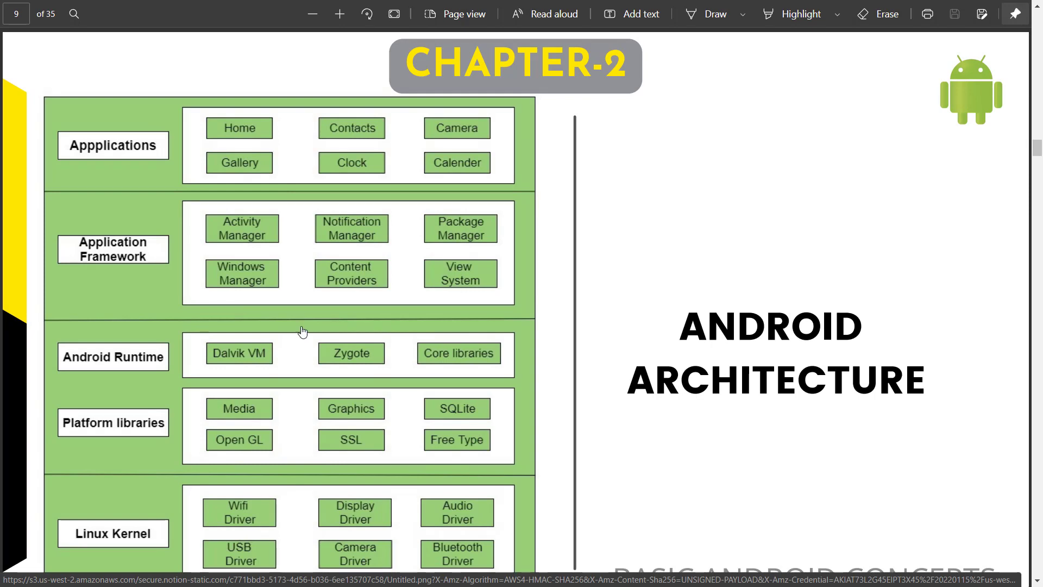
mouse_move(317, 338)
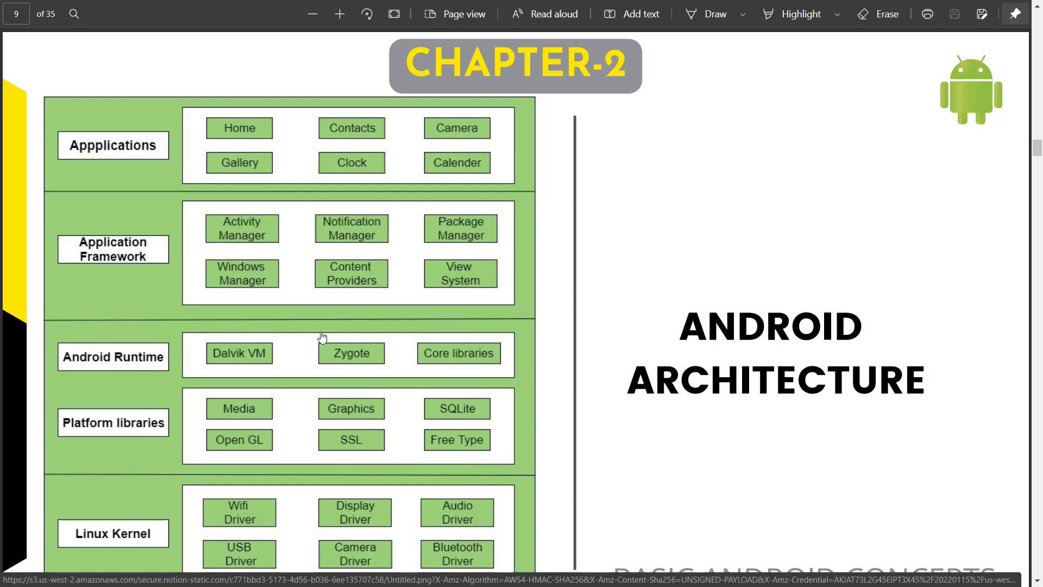
mouse_move(326, 336)
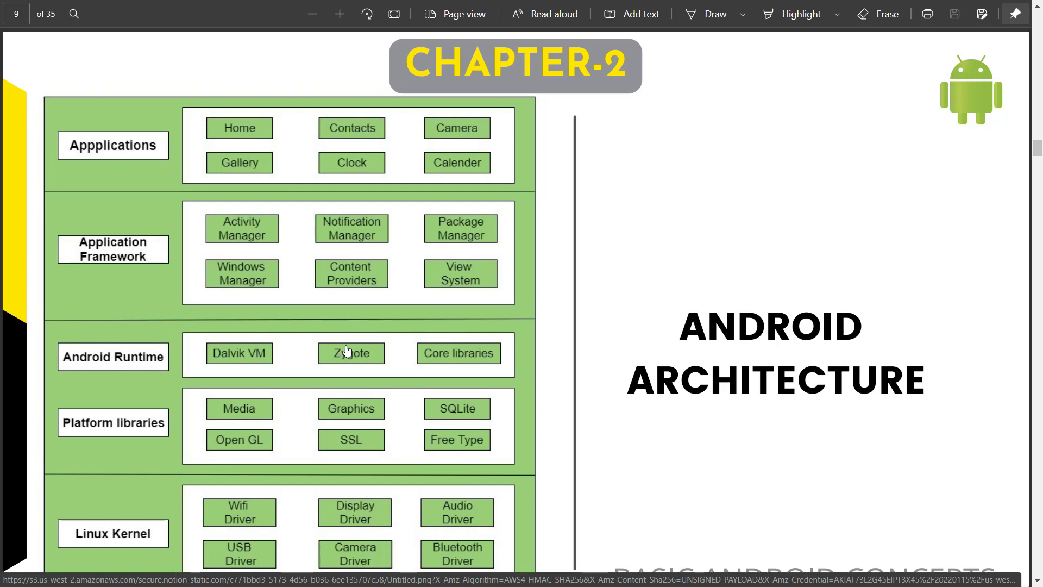
mouse_move(359, 336)
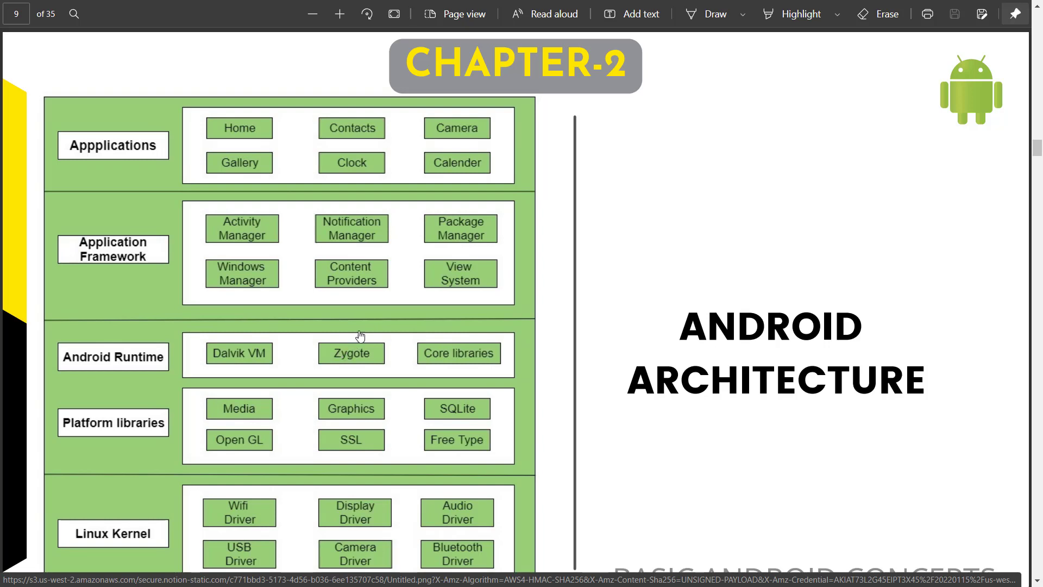
mouse_move(362, 324)
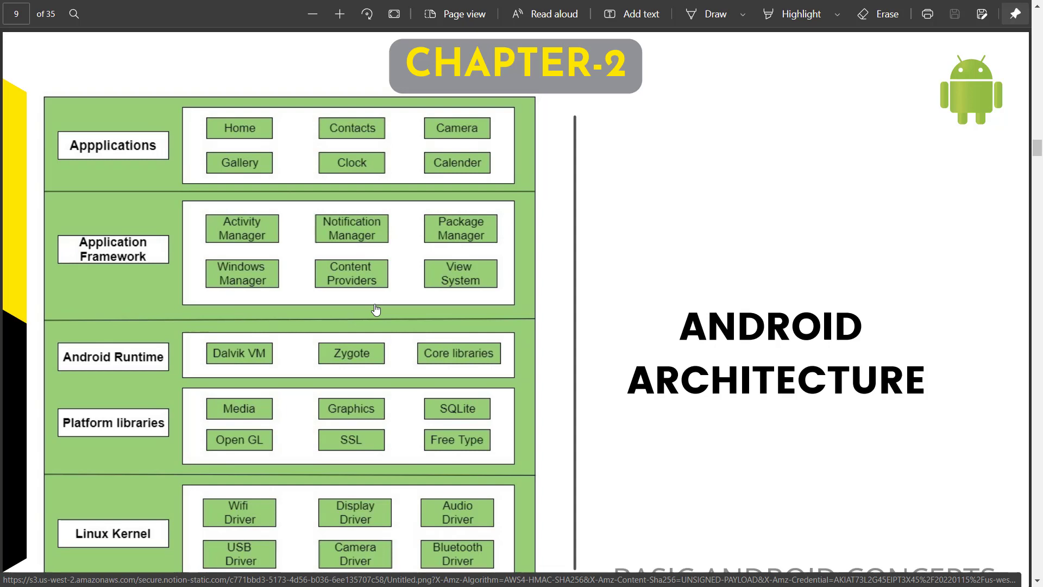
mouse_move(154, 249)
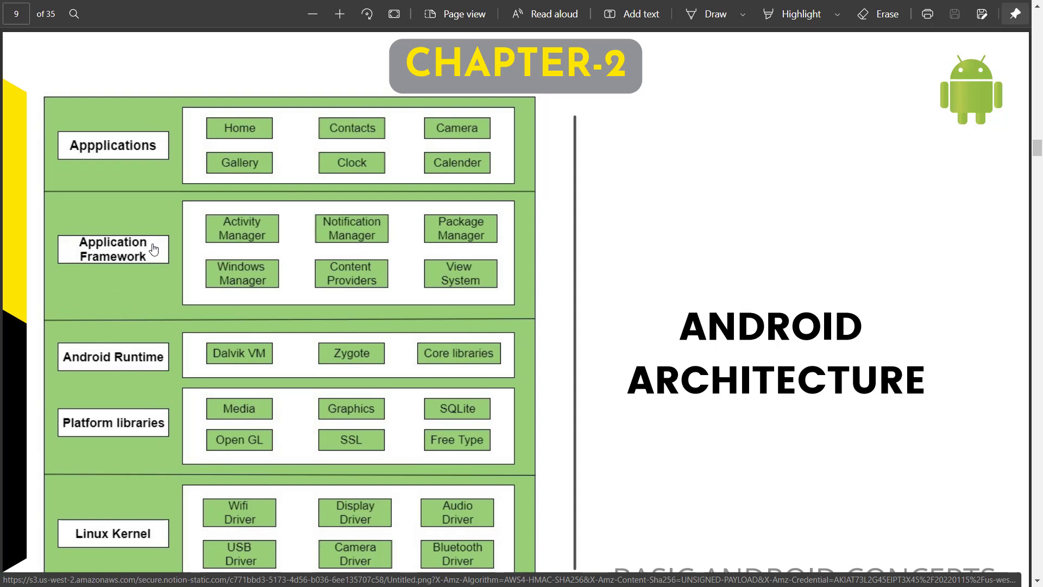
mouse_move(161, 258)
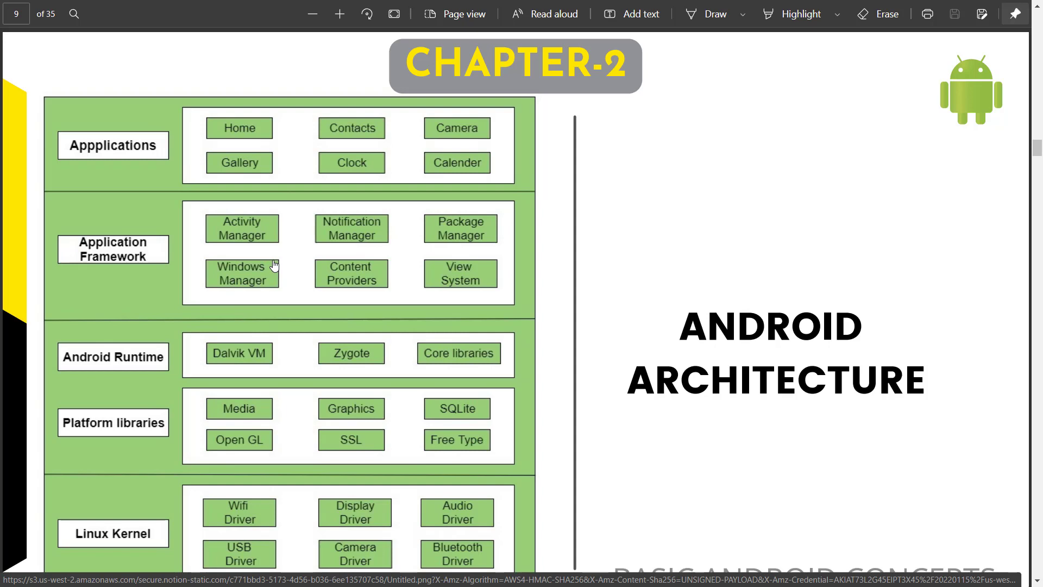
mouse_move(282, 267)
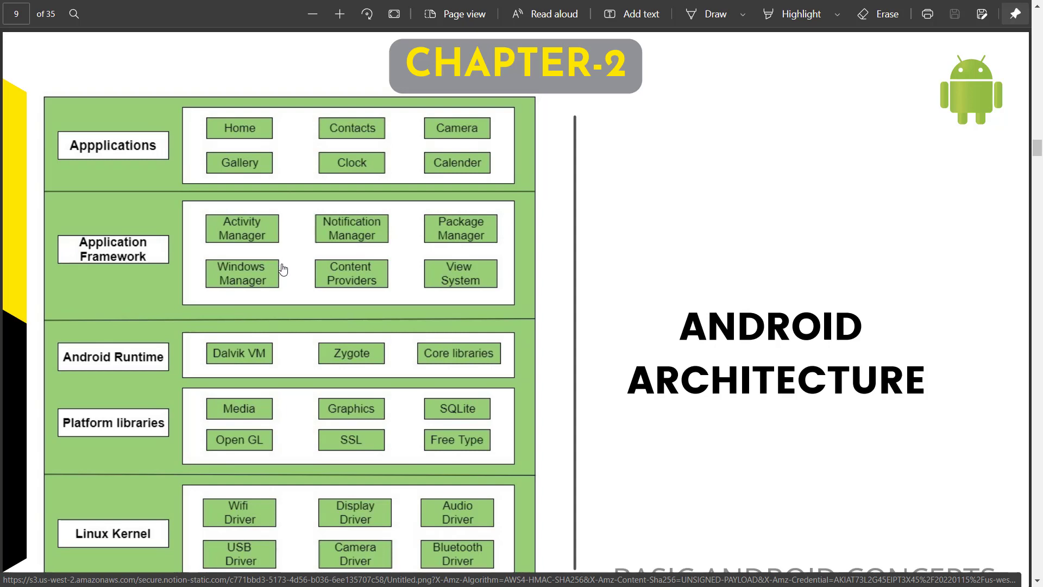
mouse_move(451, 444)
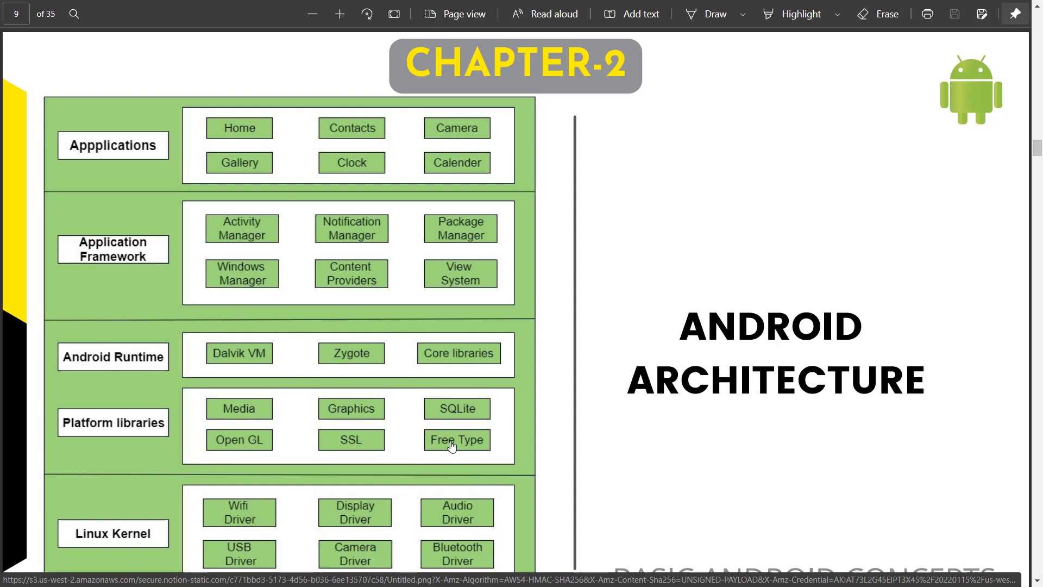
mouse_move(478, 357)
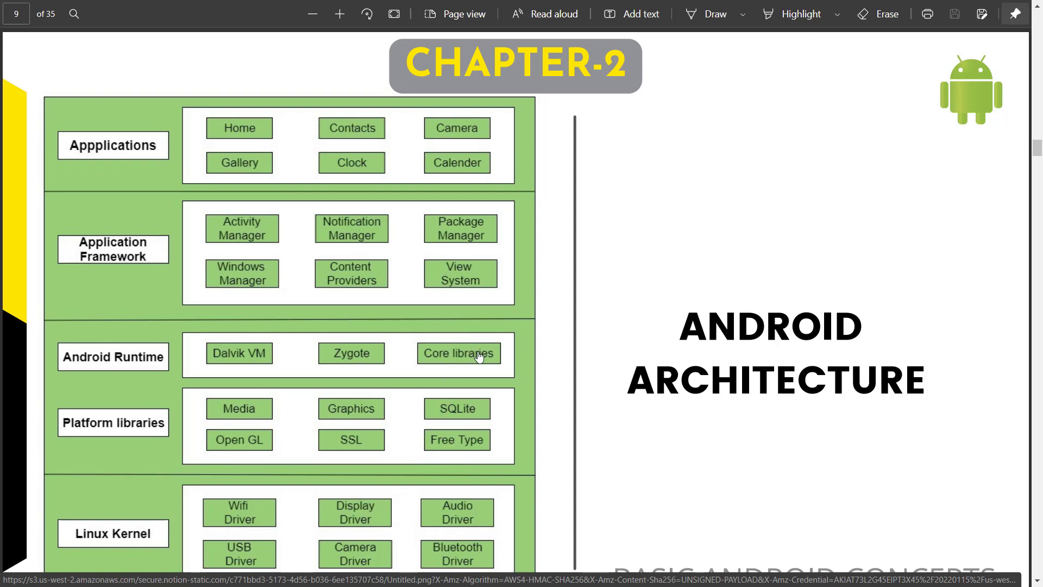
mouse_move(484, 352)
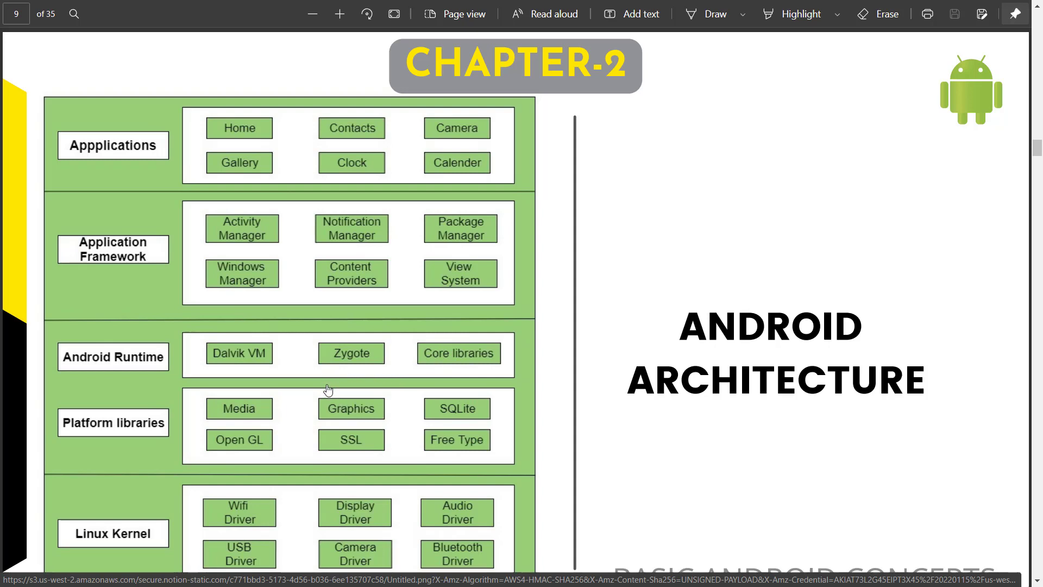
mouse_move(355, 391)
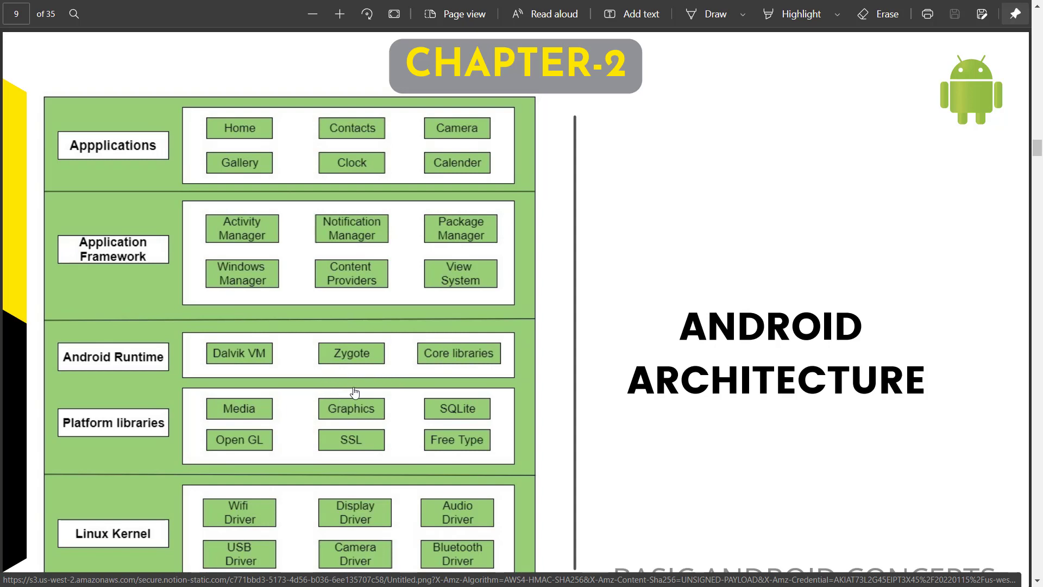
mouse_move(362, 428)
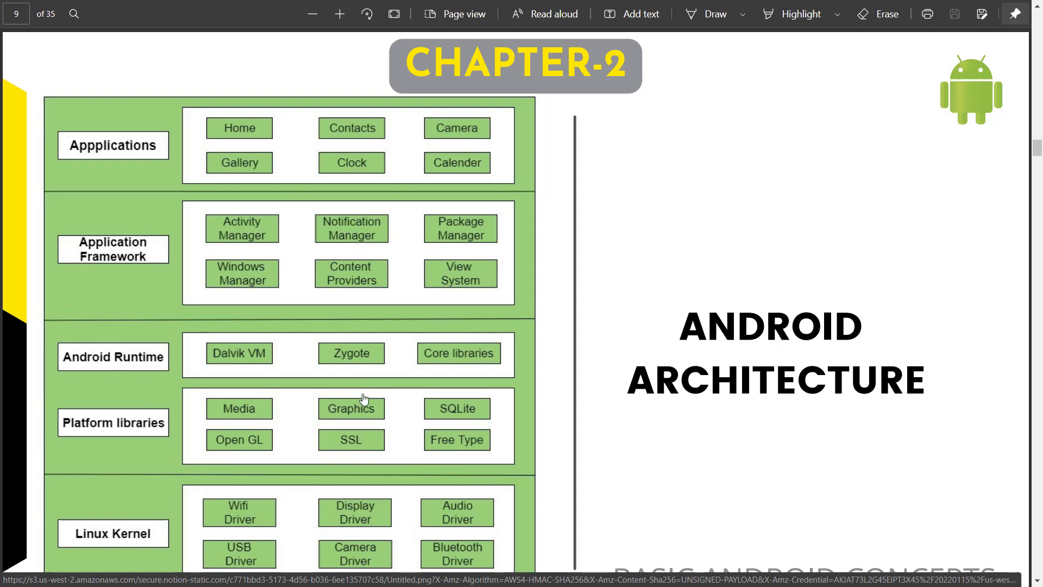
mouse_move(360, 373)
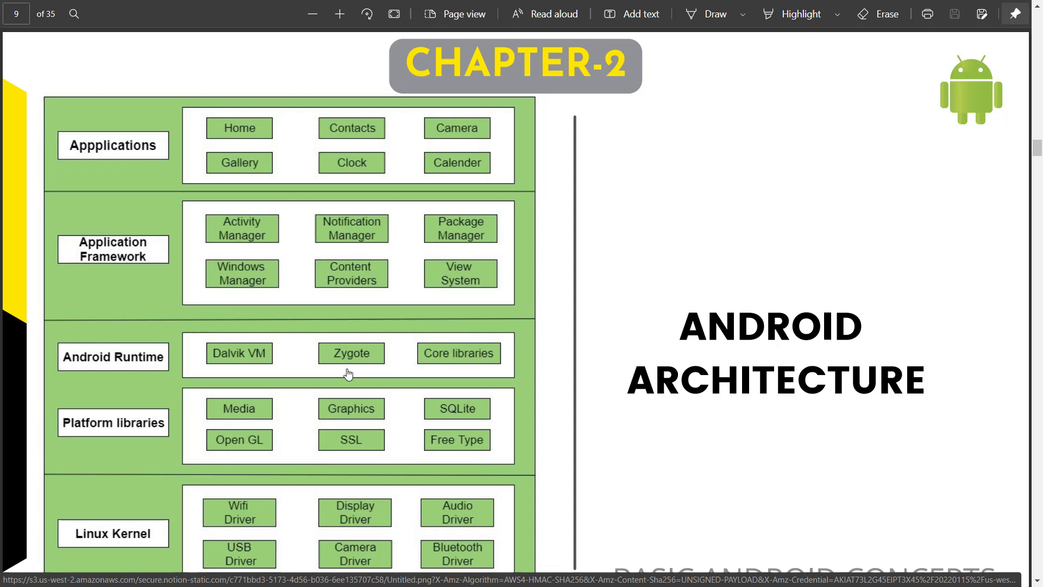
mouse_move(193, 474)
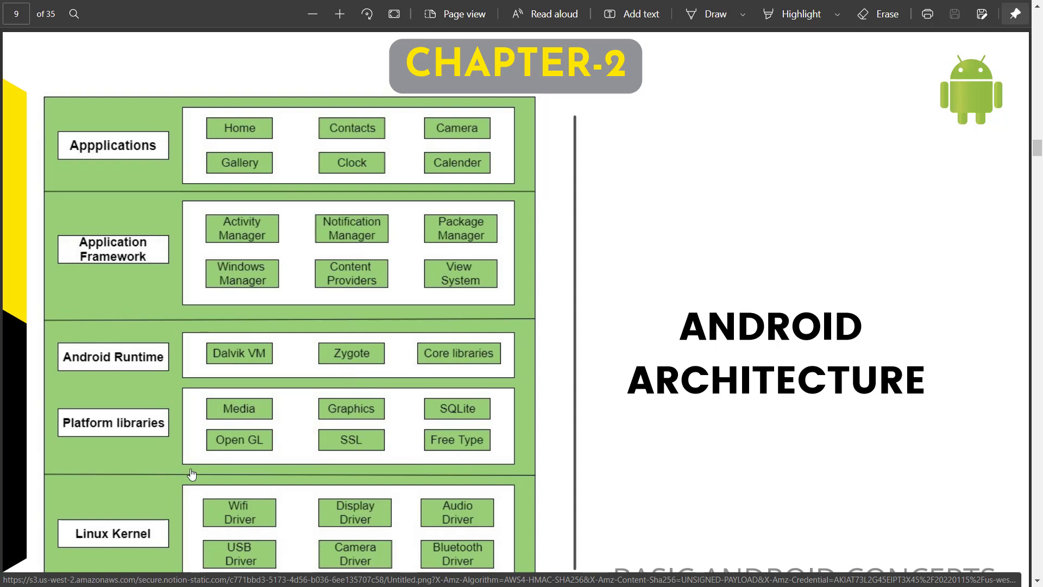
mouse_move(362, 538)
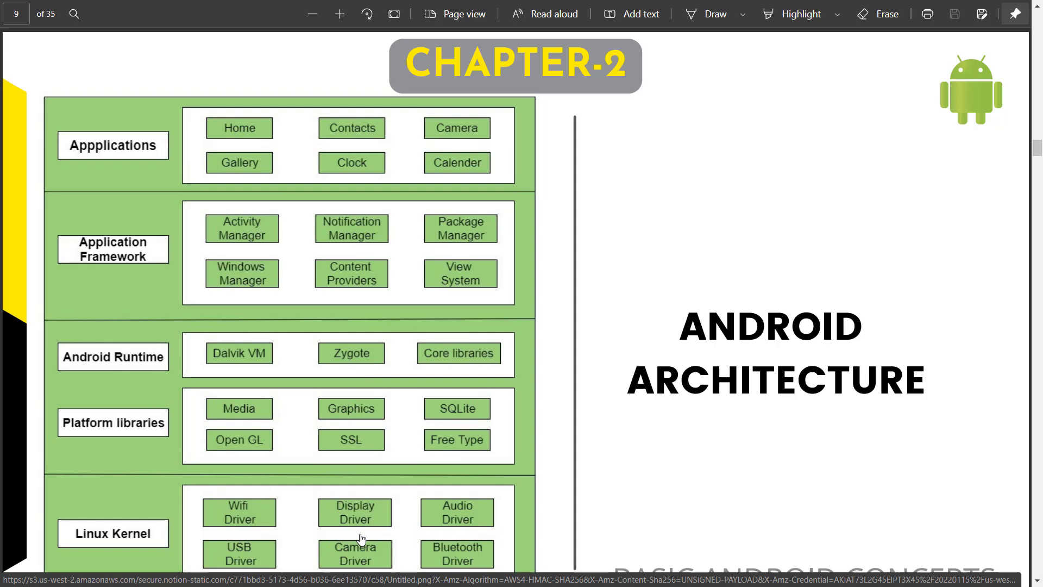
mouse_move(319, 510)
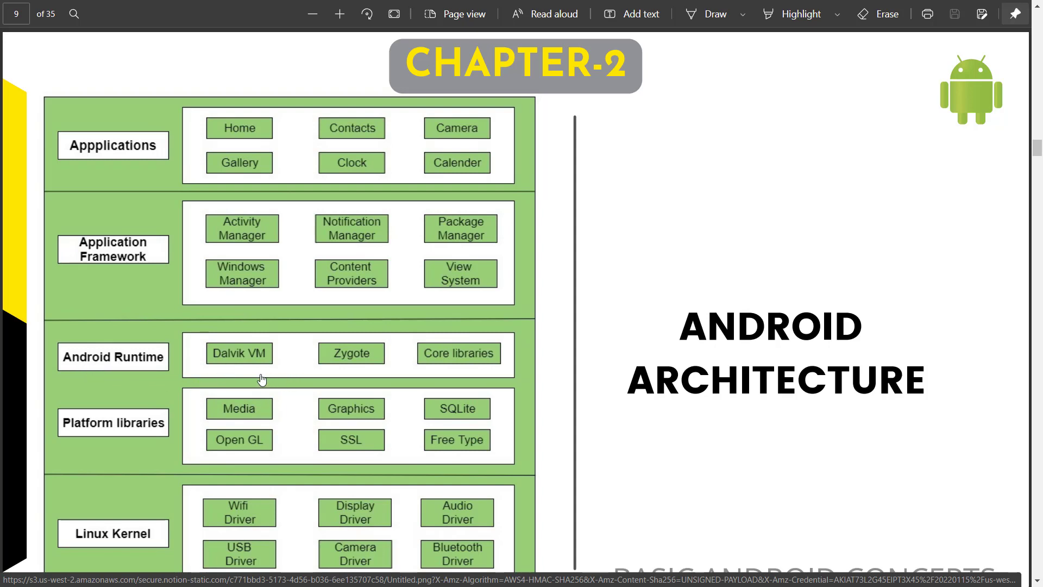
mouse_move(244, 377)
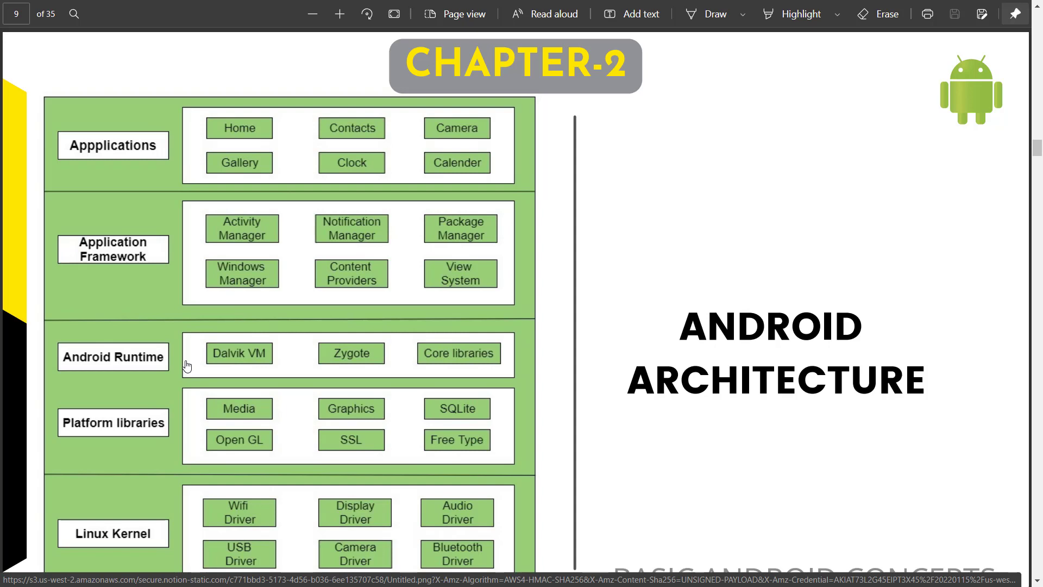
mouse_move(122, 437)
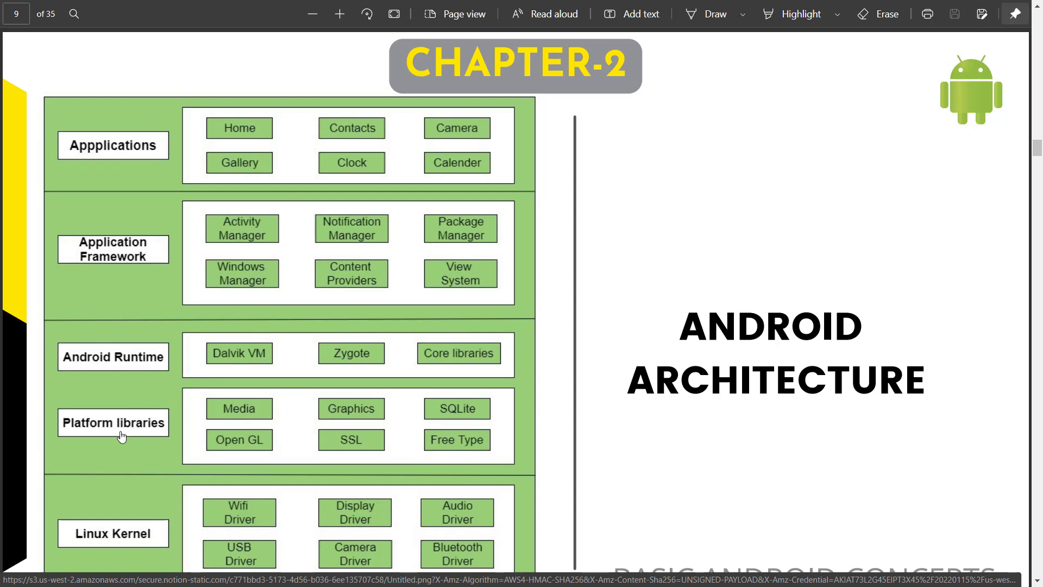
mouse_move(145, 468)
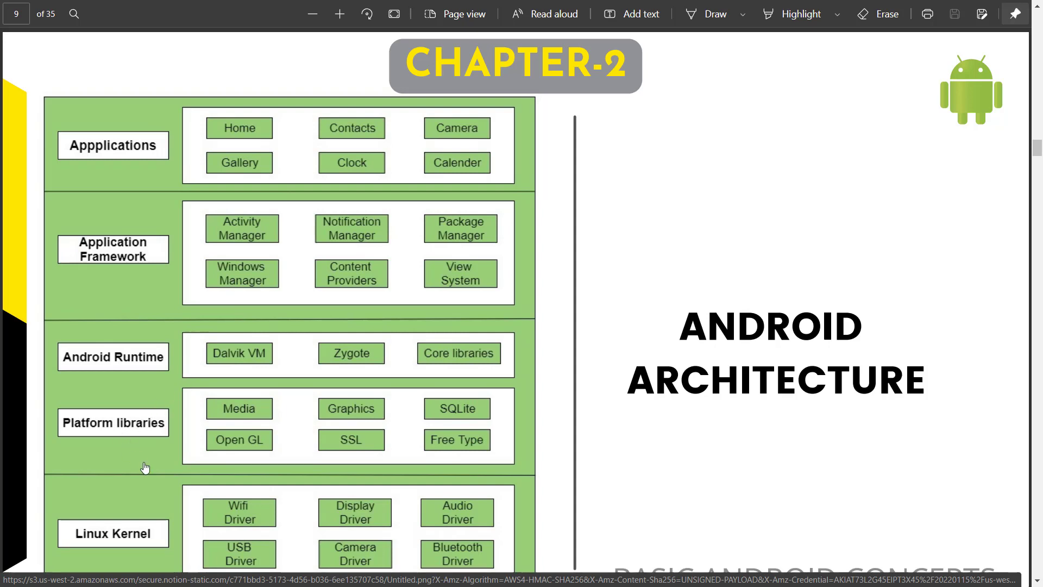
mouse_move(152, 464)
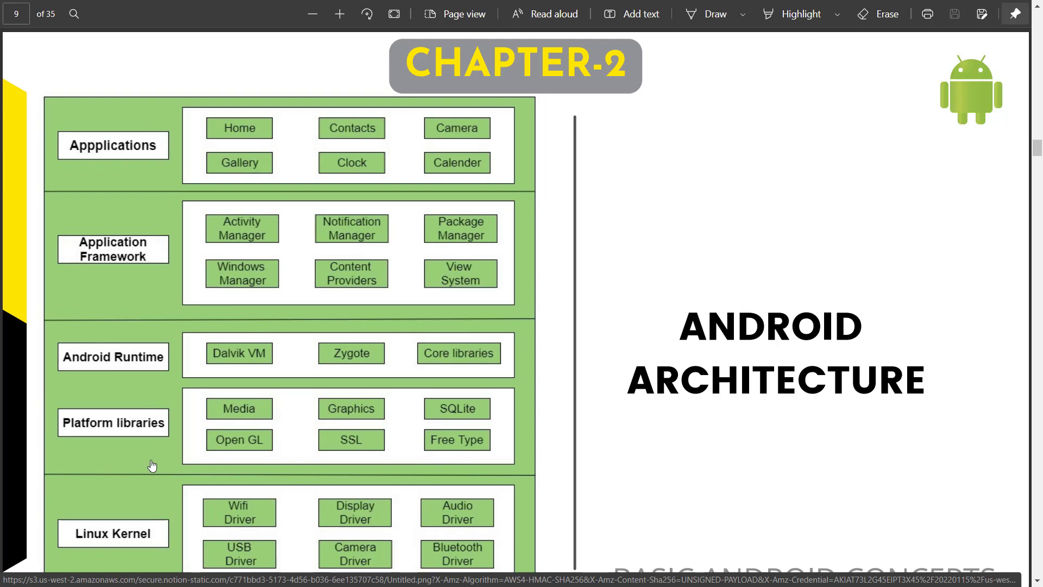
mouse_move(227, 487)
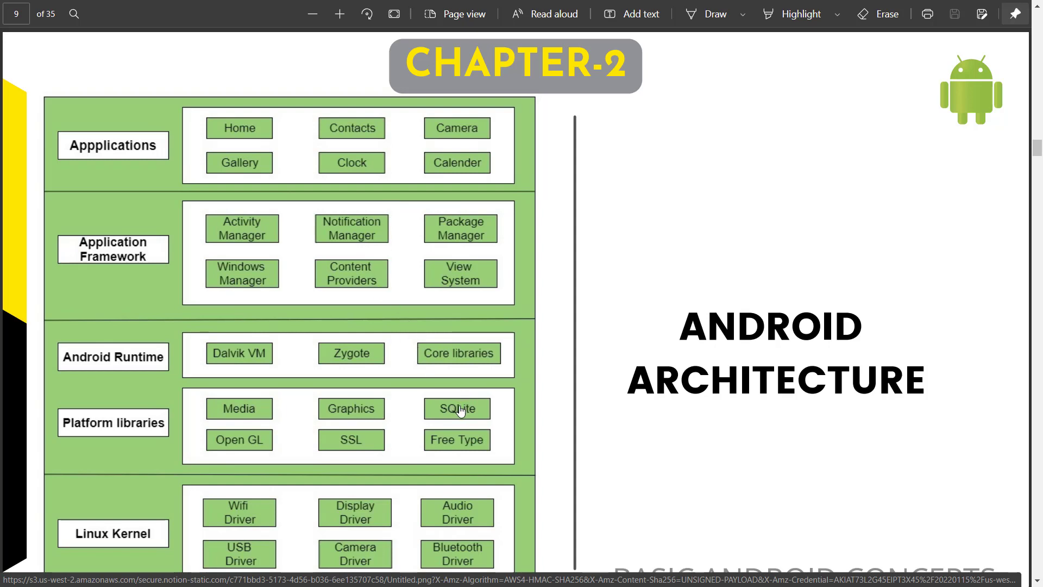
mouse_move(393, 276)
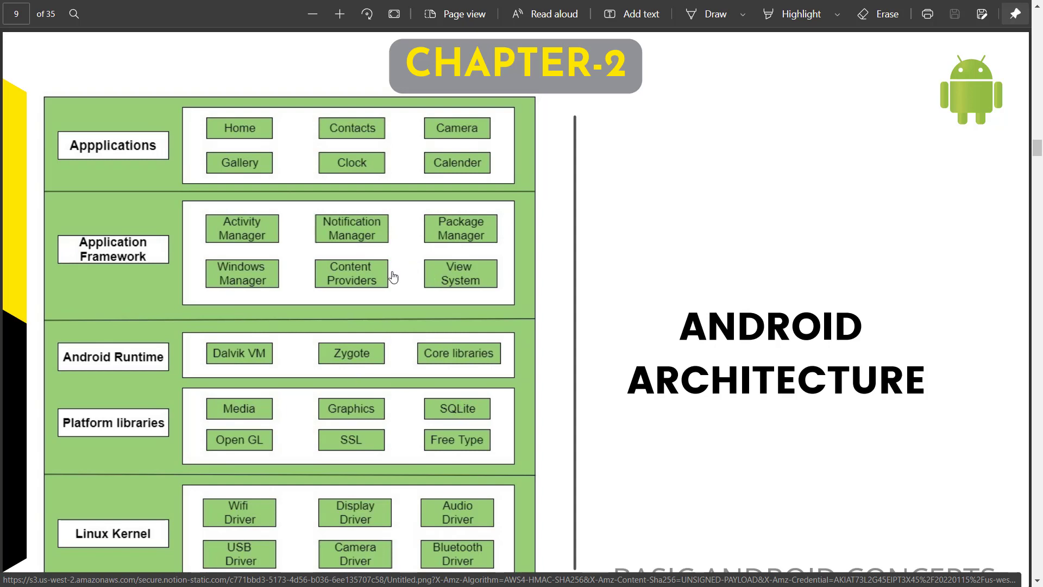
mouse_move(386, 294)
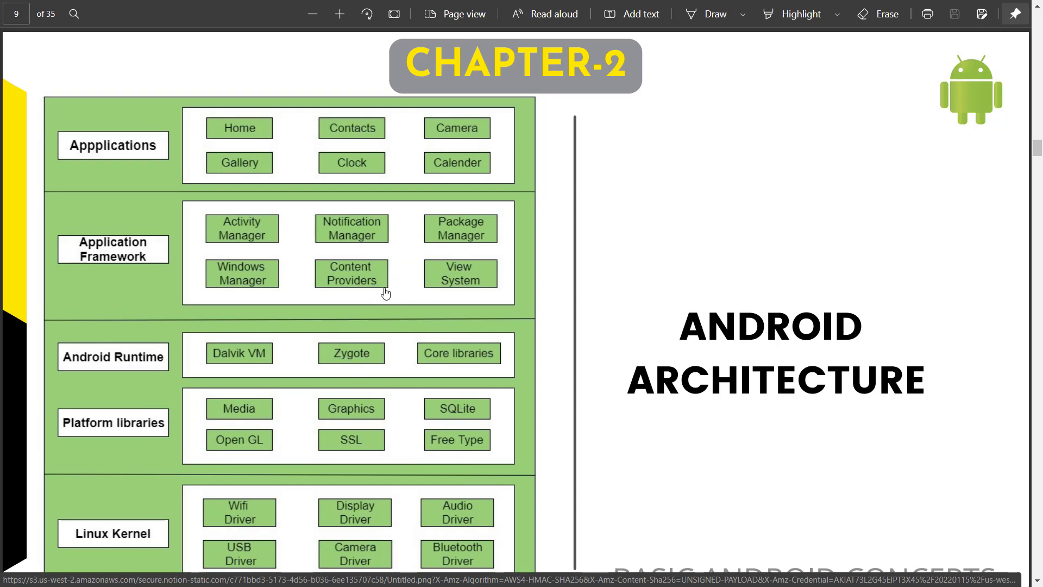
mouse_move(318, 248)
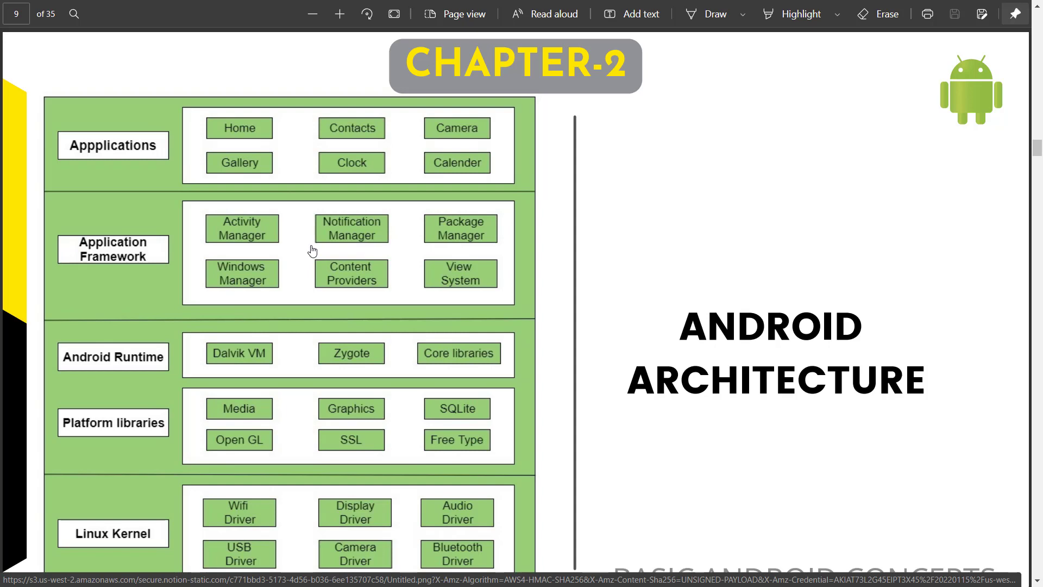
mouse_move(189, 261)
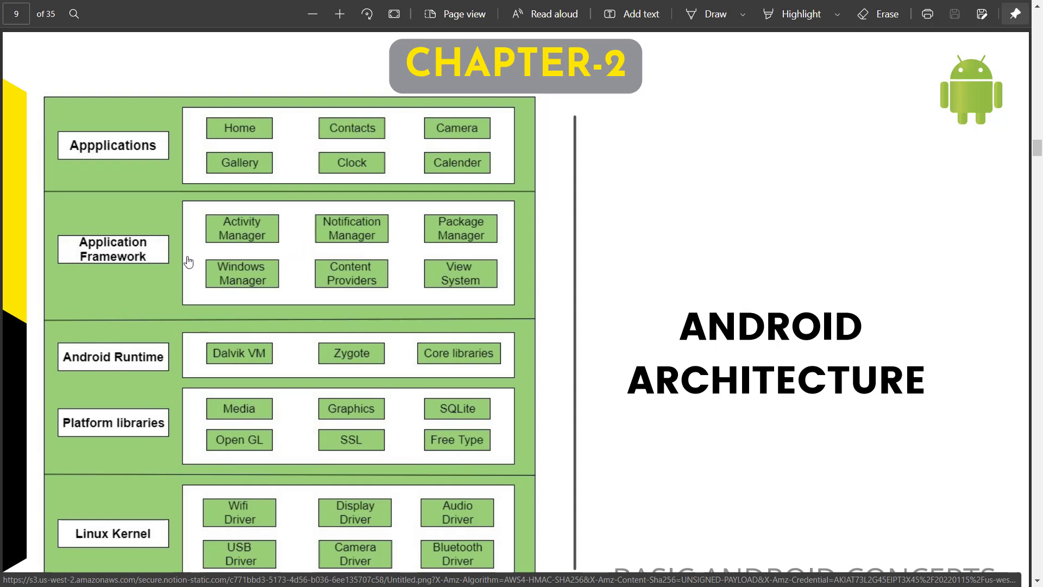
mouse_move(195, 270)
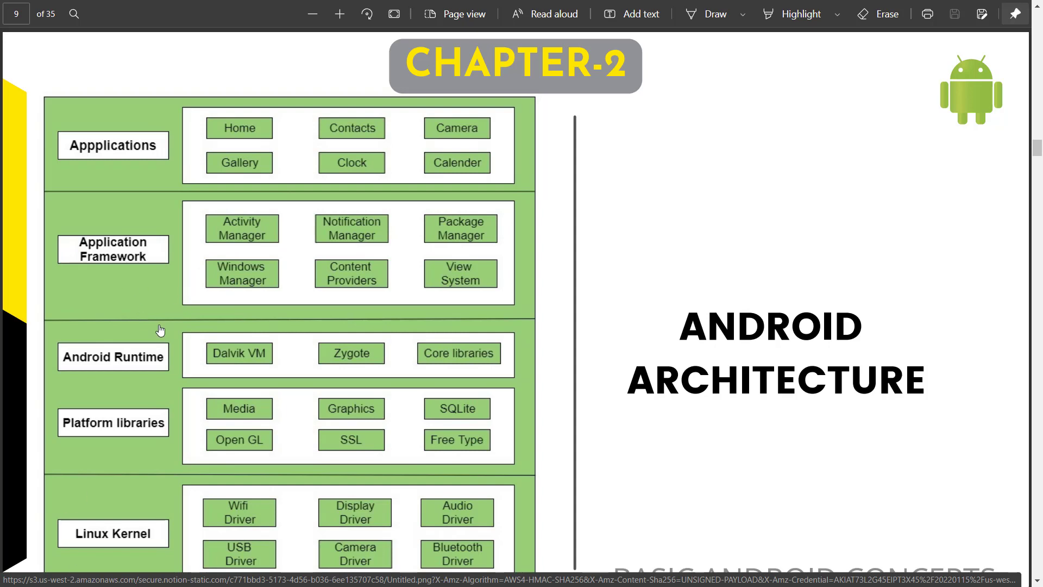
mouse_move(123, 188)
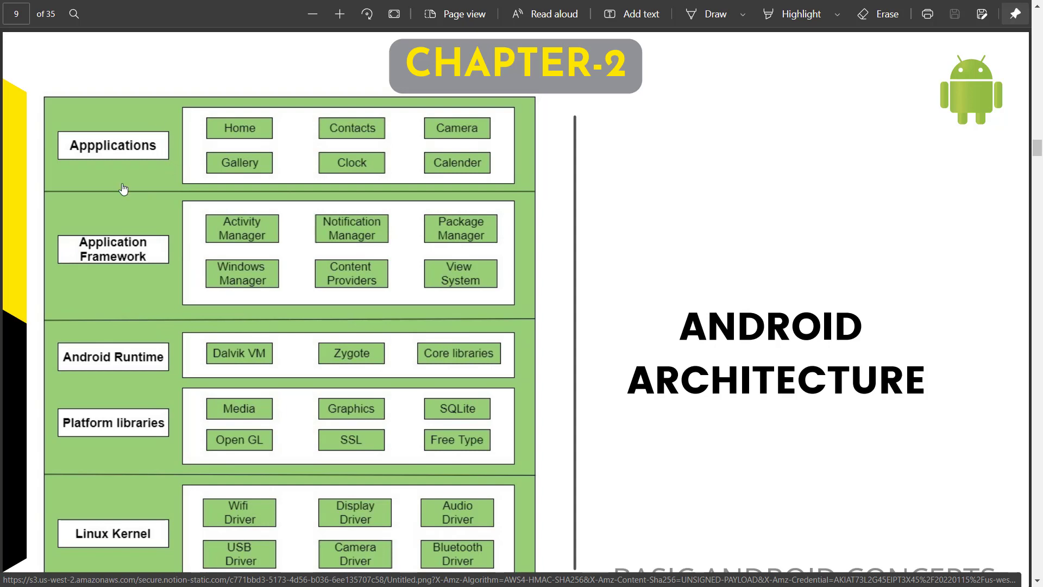
mouse_move(459, 133)
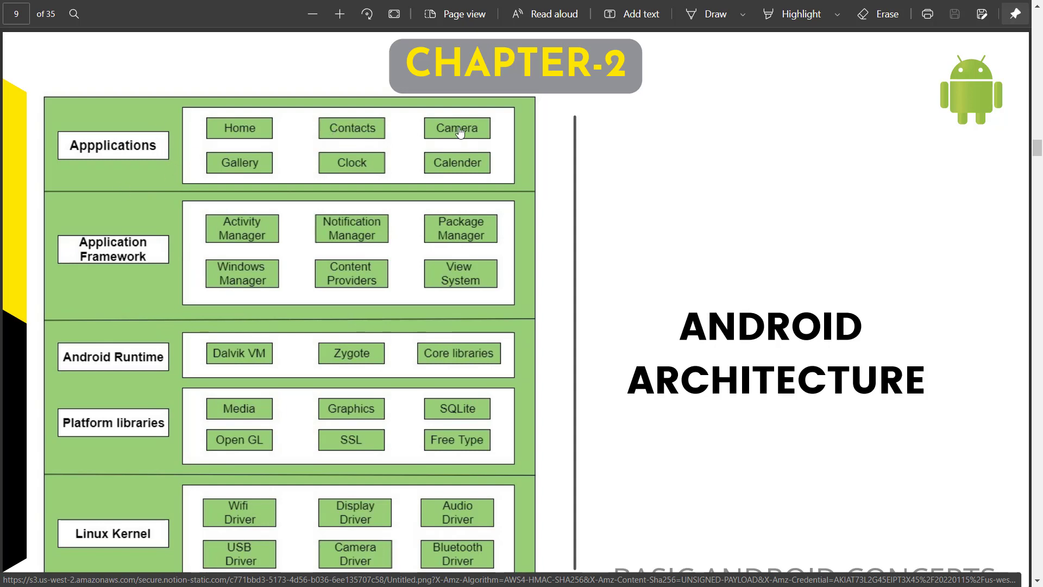
mouse_move(335, 125)
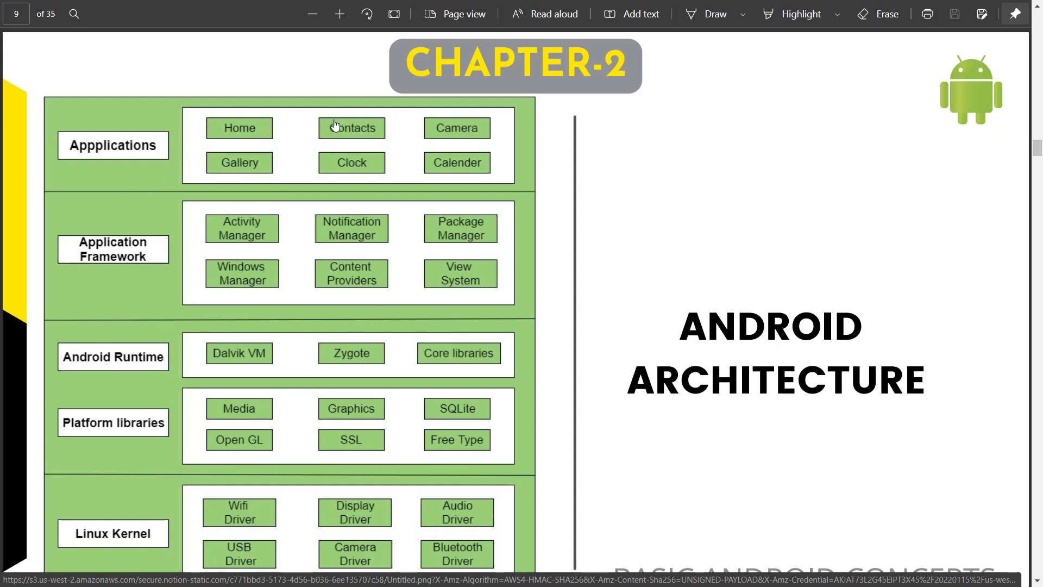
mouse_move(332, 175)
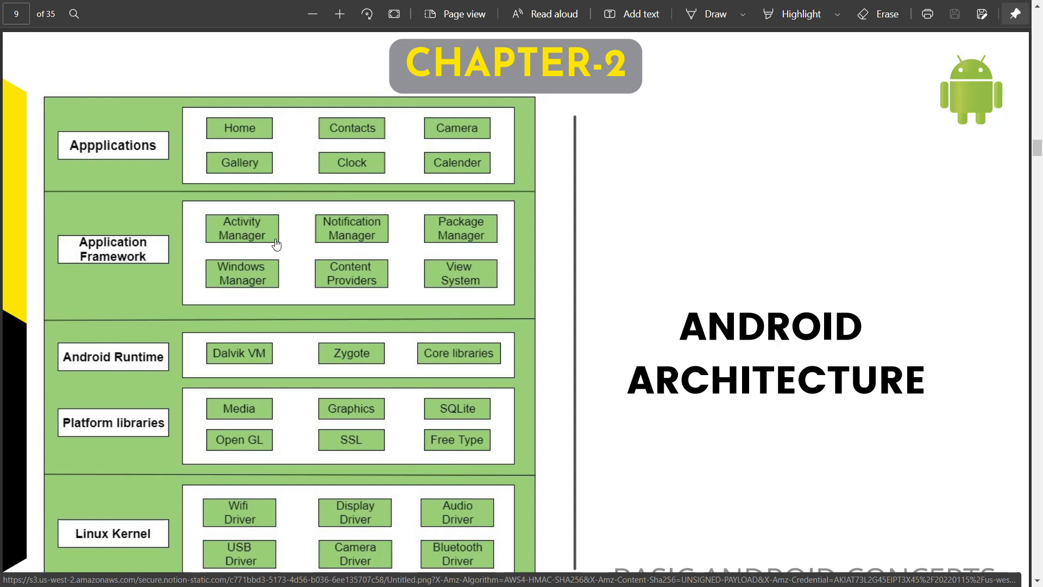
mouse_move(288, 242)
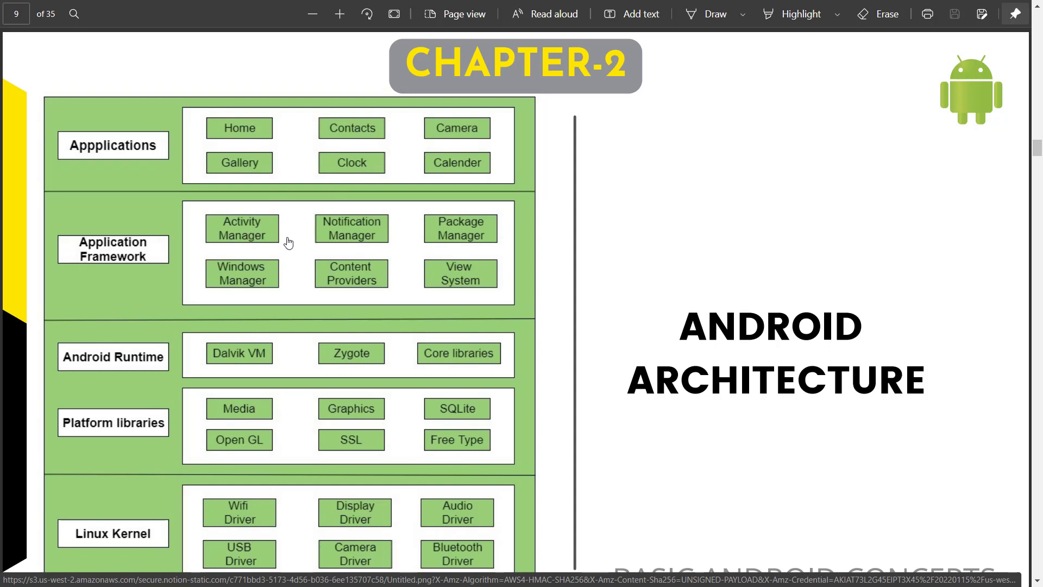
mouse_move(536, 257)
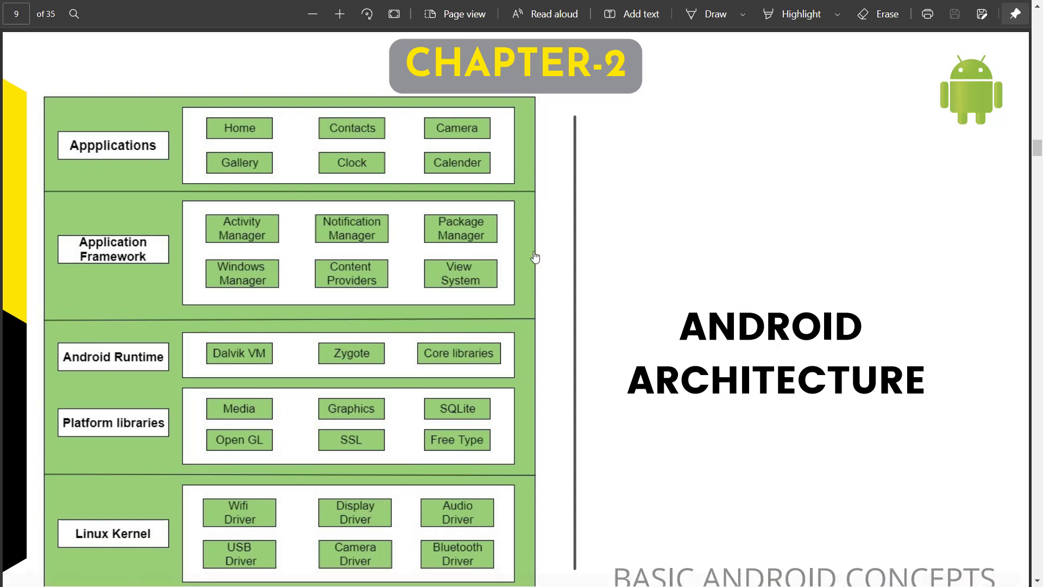
mouse_move(536, 293)
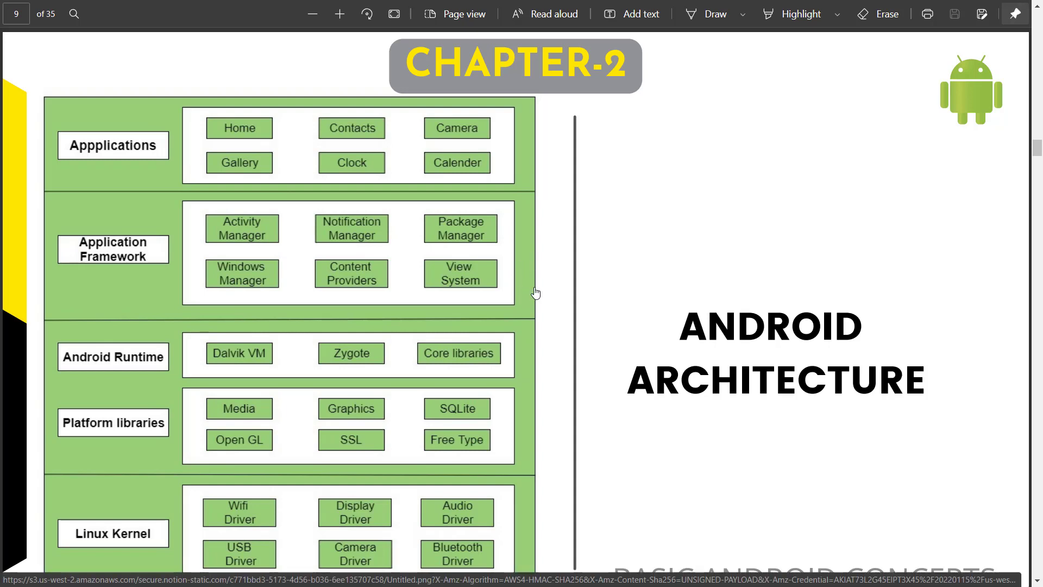
mouse_move(426, 185)
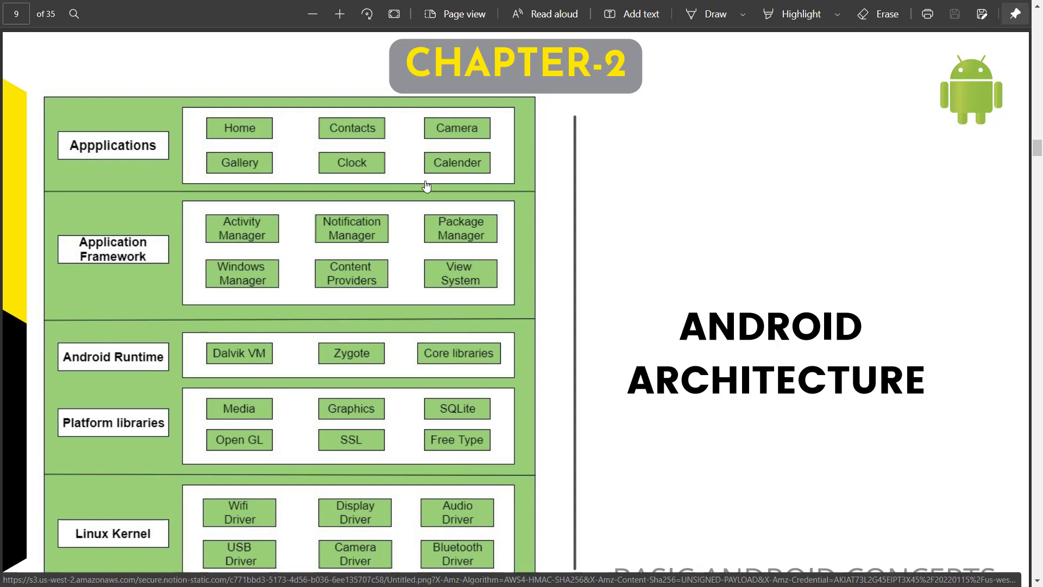
mouse_move(412, 174)
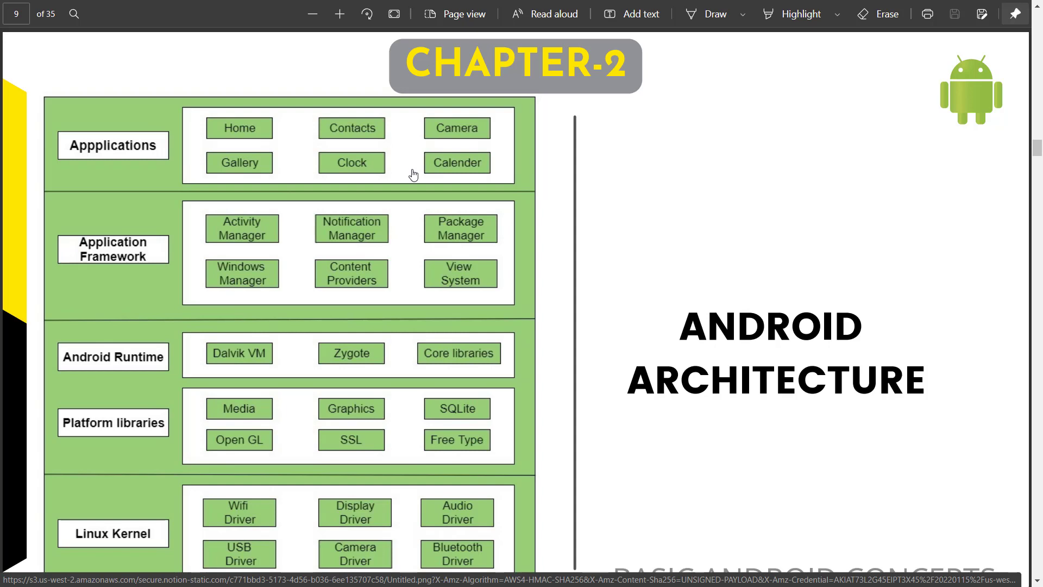
mouse_move(260, 145)
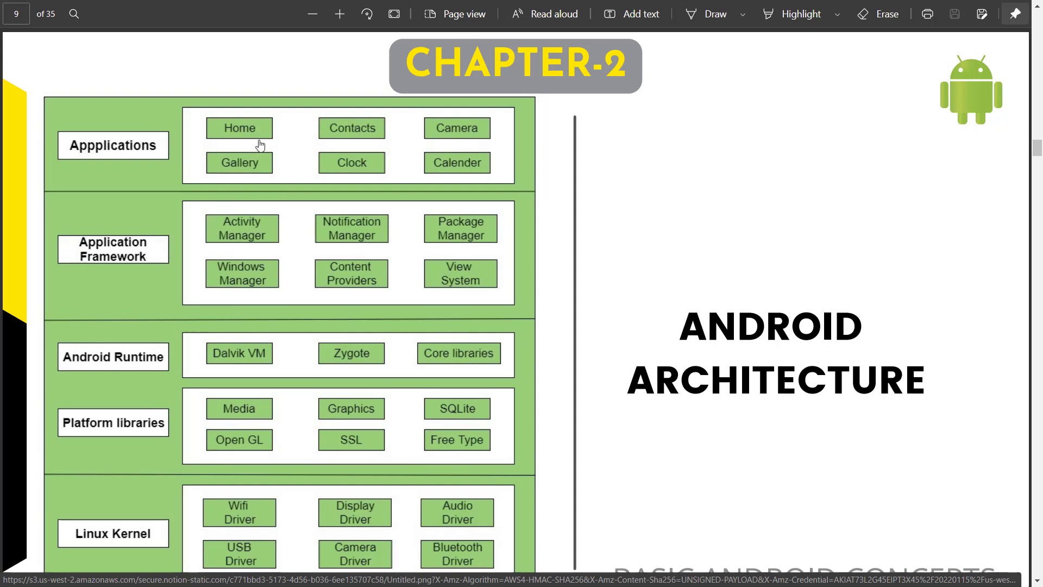
mouse_move(291, 131)
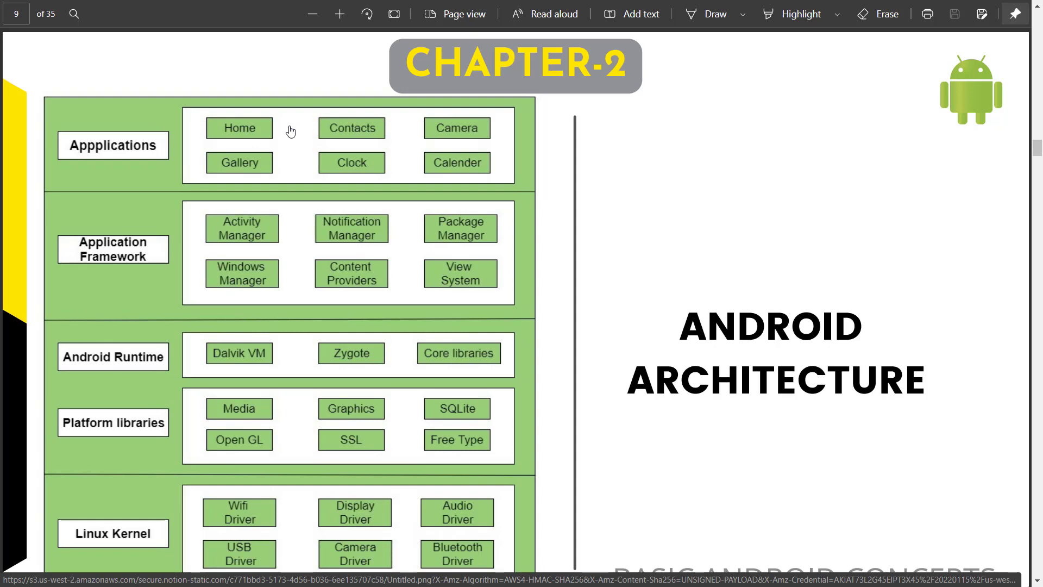
mouse_move(225, 158)
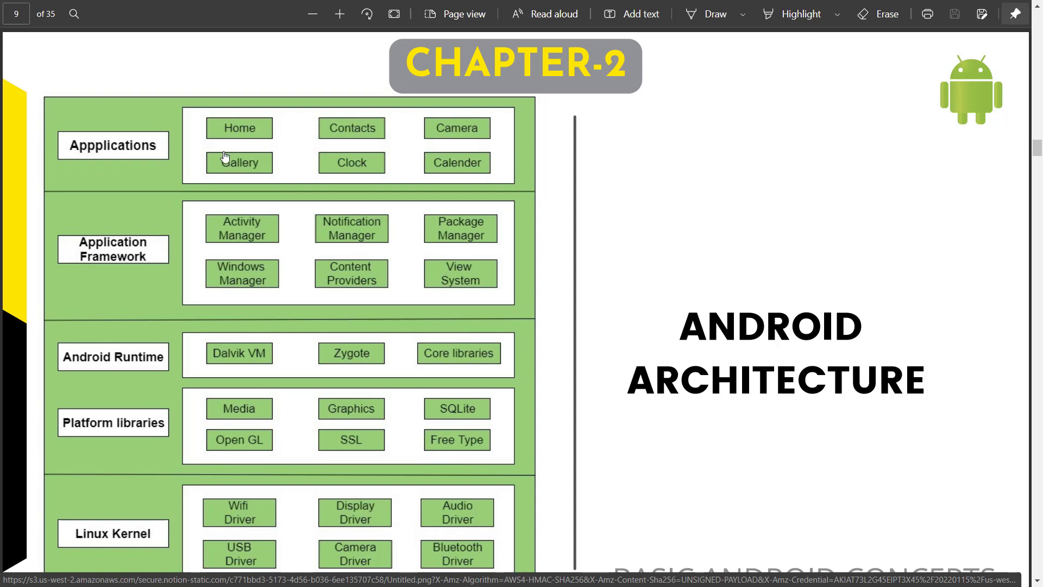
mouse_move(266, 302)
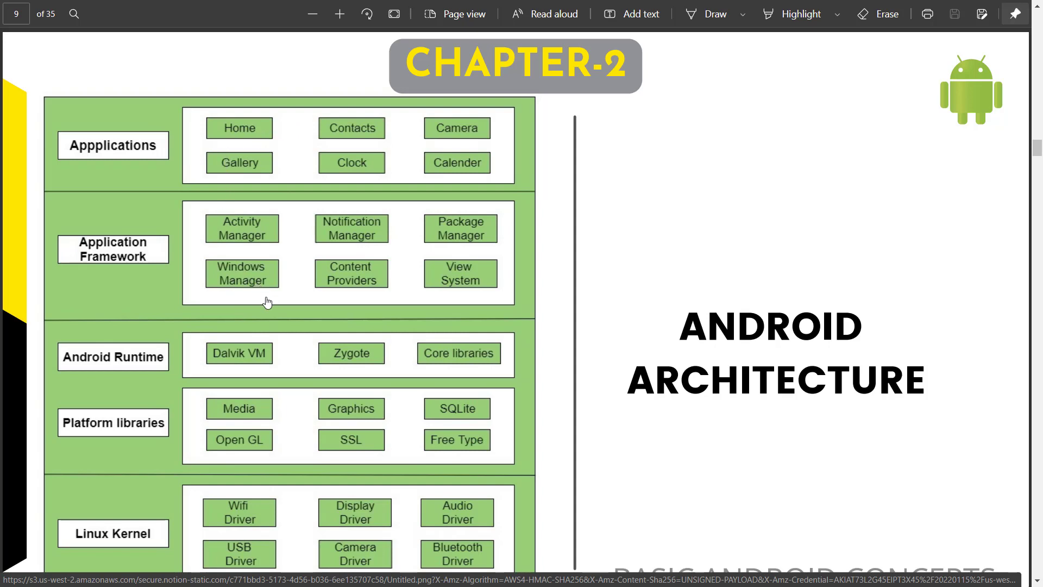
mouse_move(305, 346)
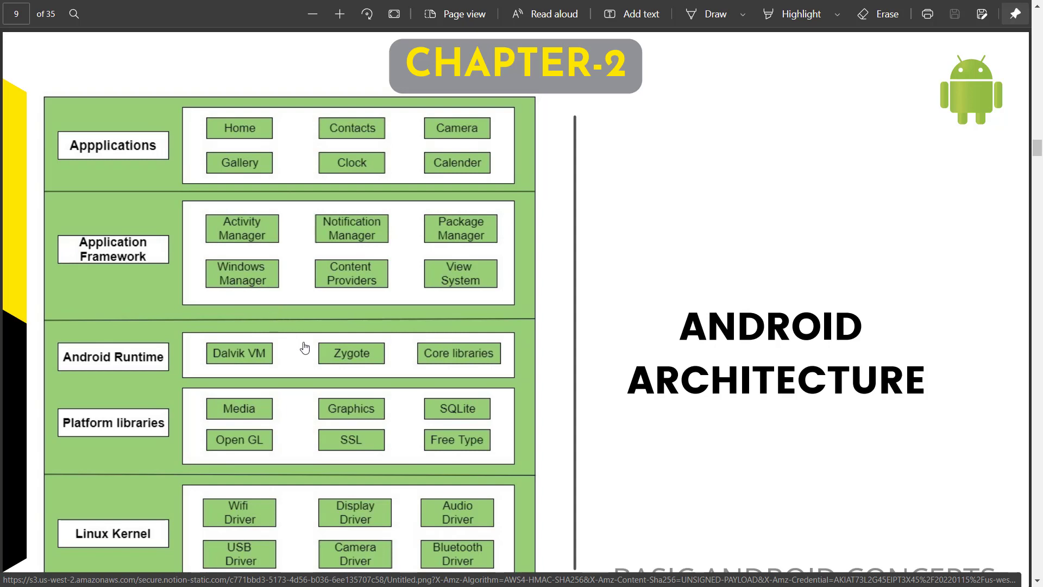
mouse_move(289, 151)
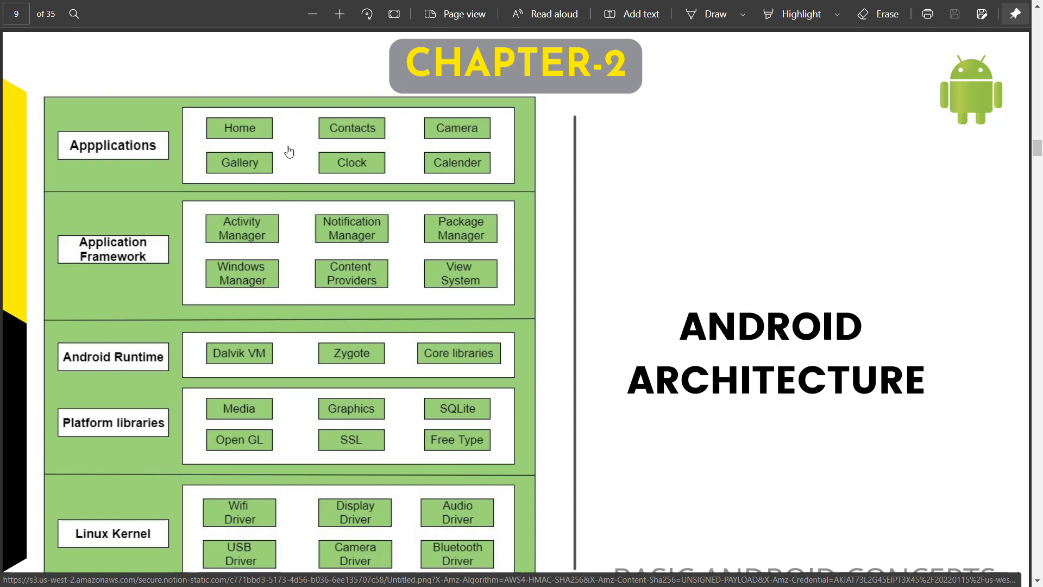
mouse_move(201, 350)
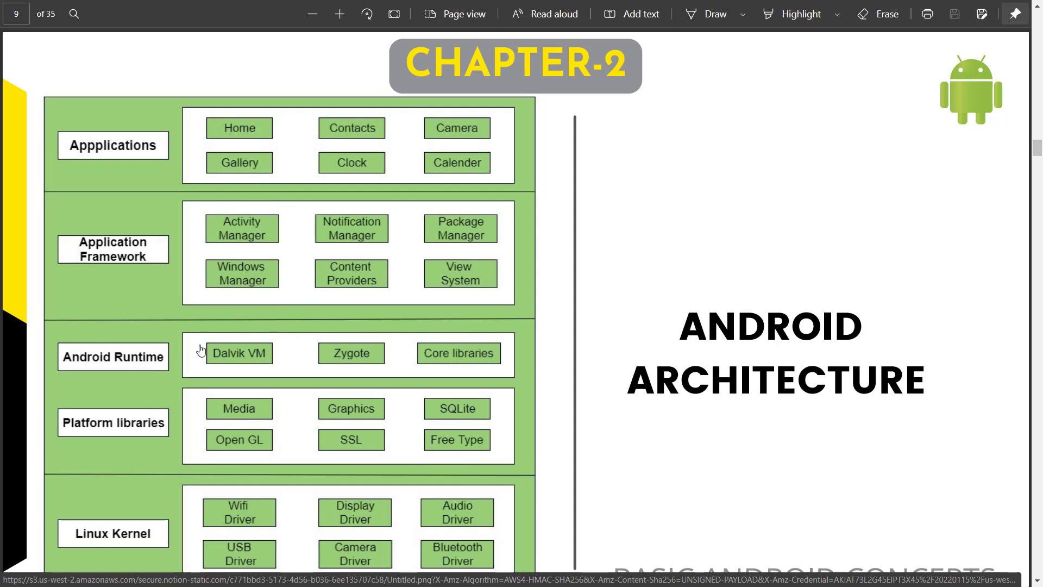
mouse_move(214, 164)
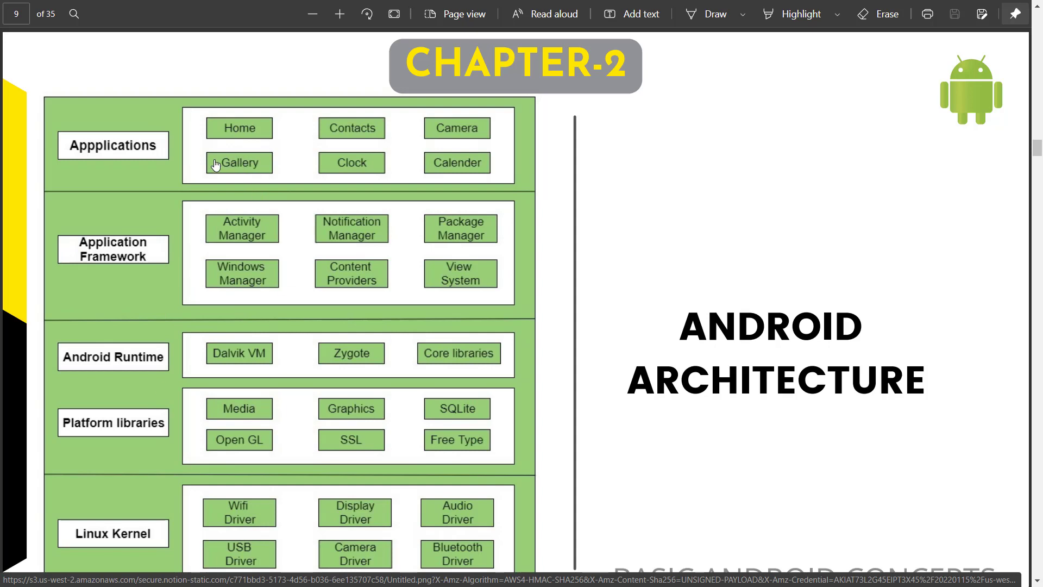
mouse_move(147, 146)
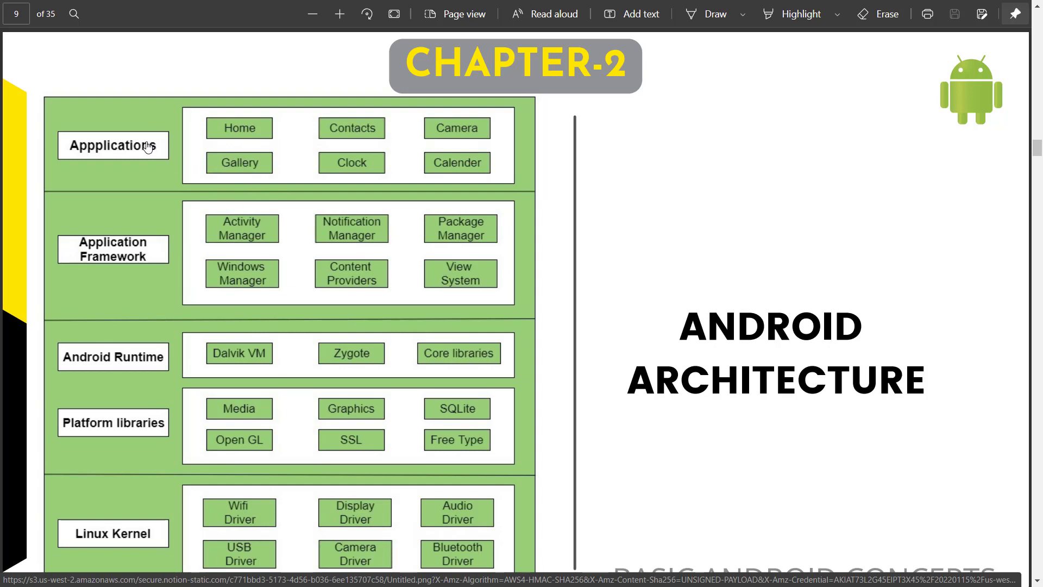
mouse_move(409, 147)
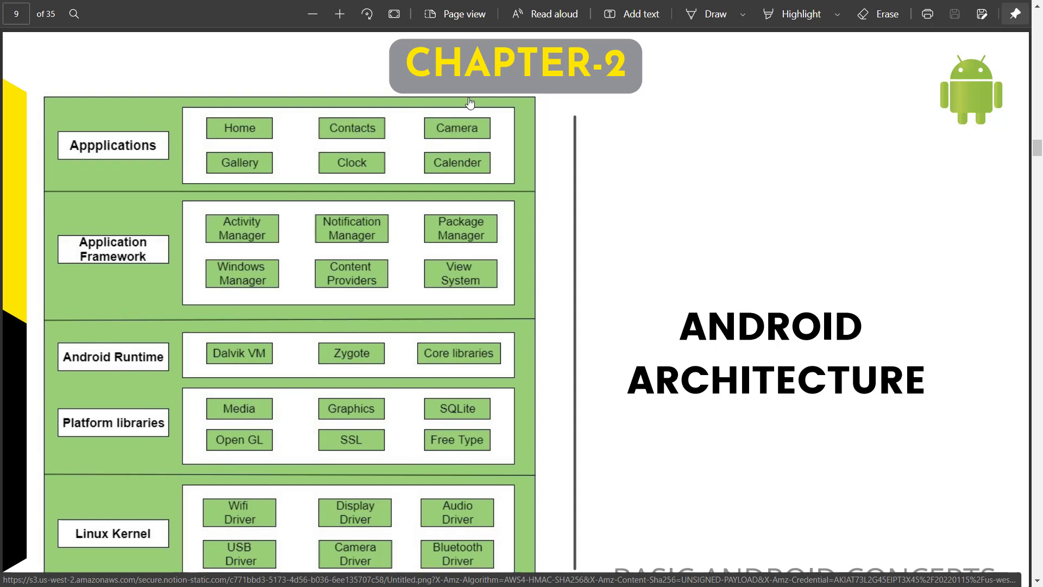
mouse_move(463, 148)
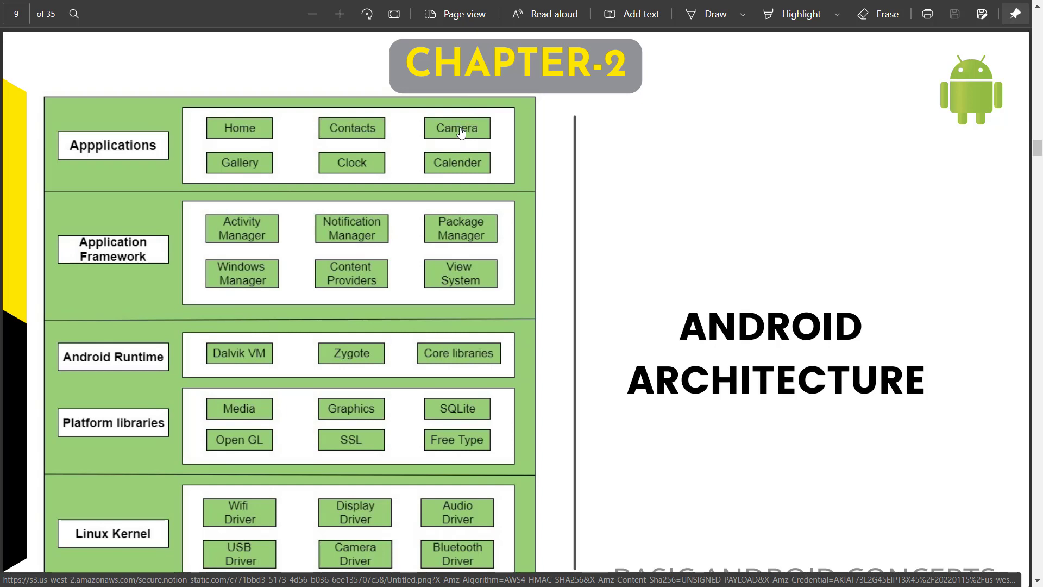
mouse_move(252, 221)
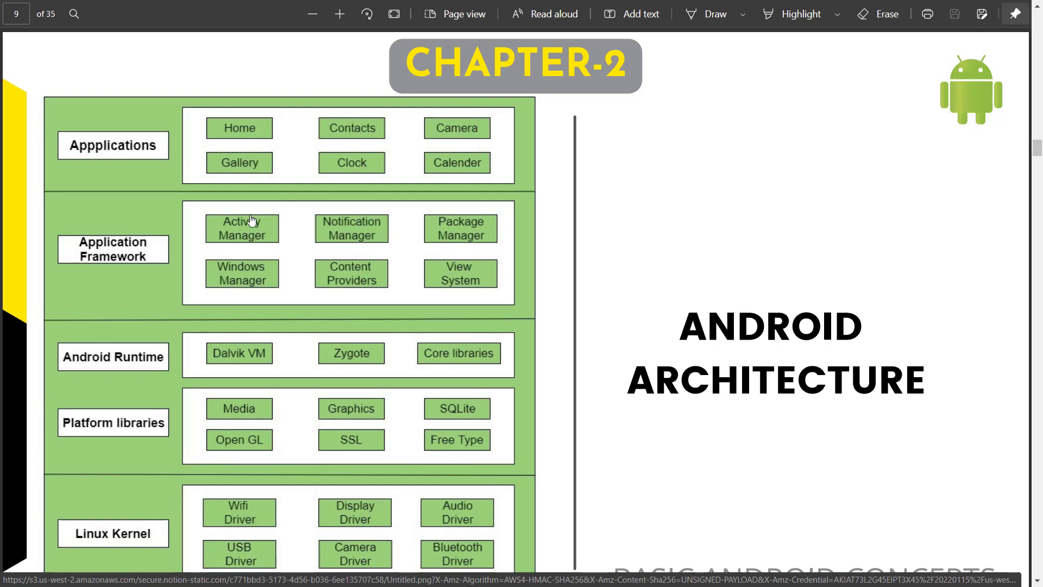
mouse_move(352, 272)
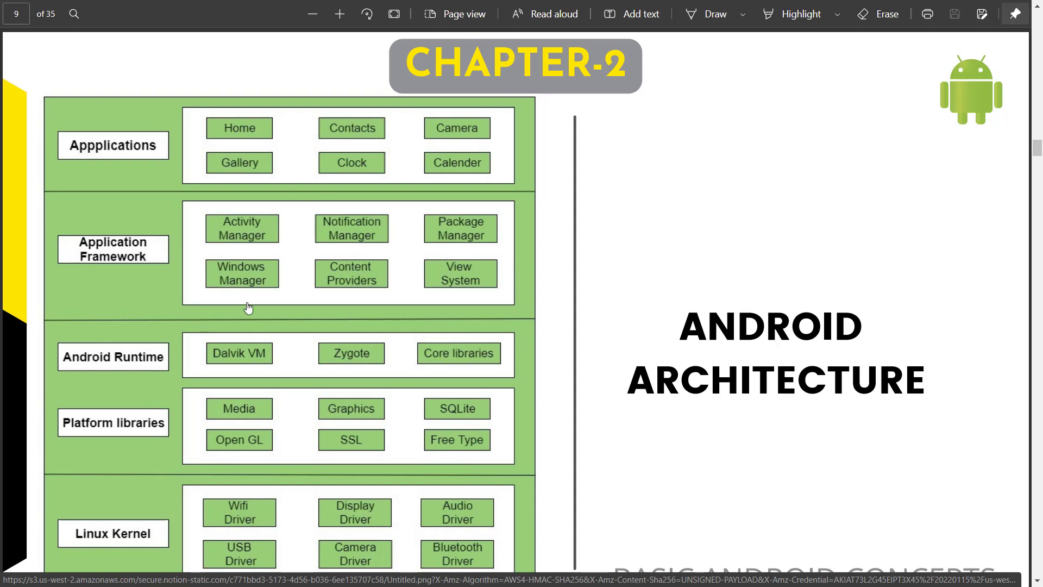
mouse_move(264, 299)
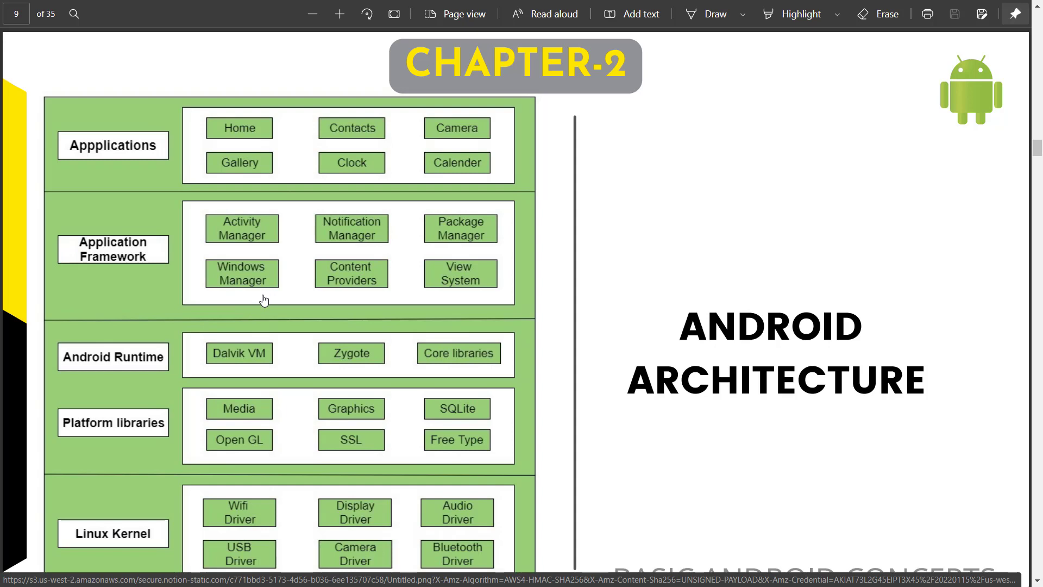
mouse_move(219, 364)
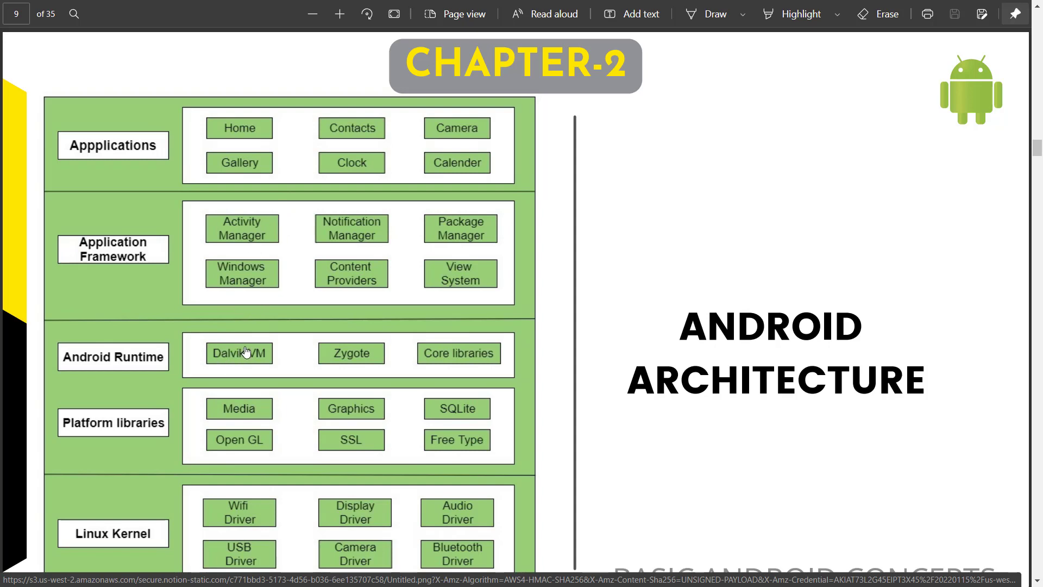
mouse_move(242, 362)
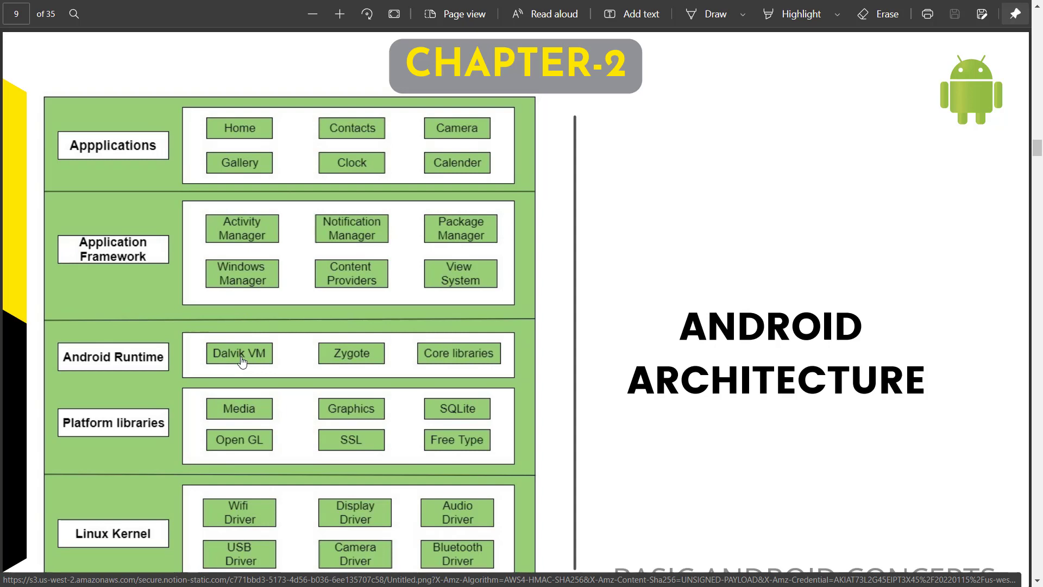
mouse_move(265, 408)
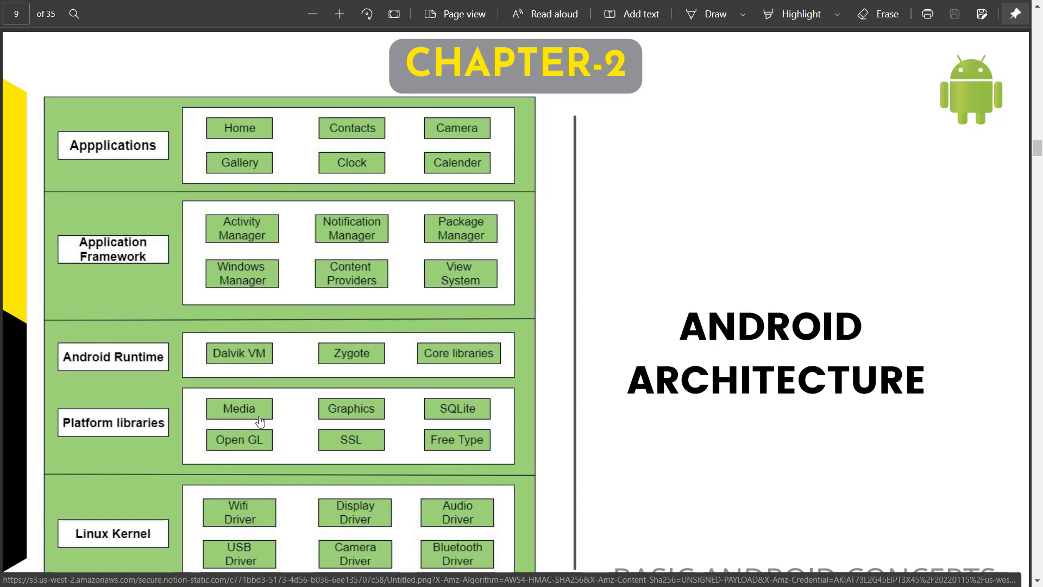
scroll(down, 3)
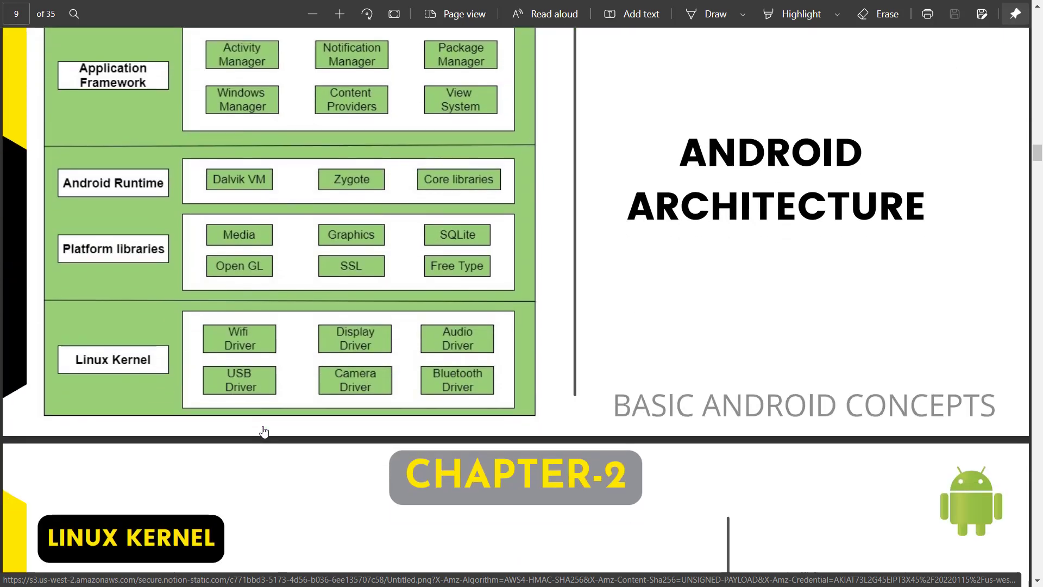
scroll(down, 3)
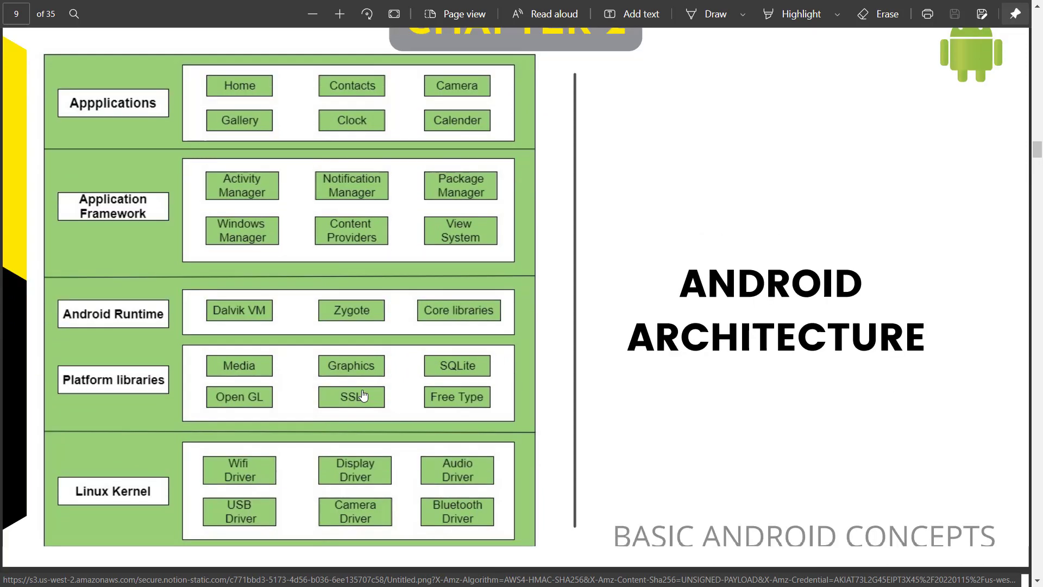
scroll(down, 3)
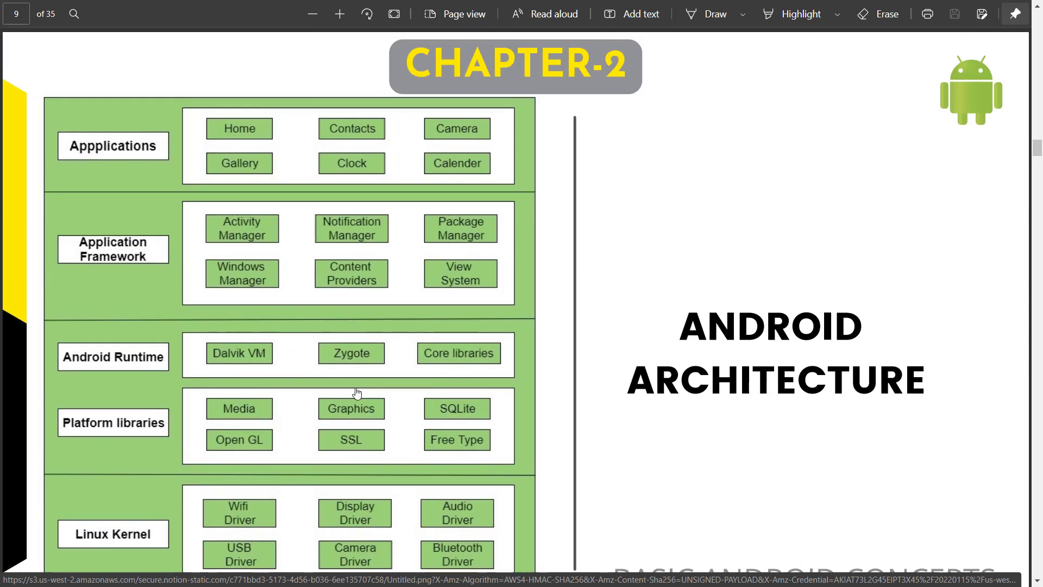
mouse_move(278, 238)
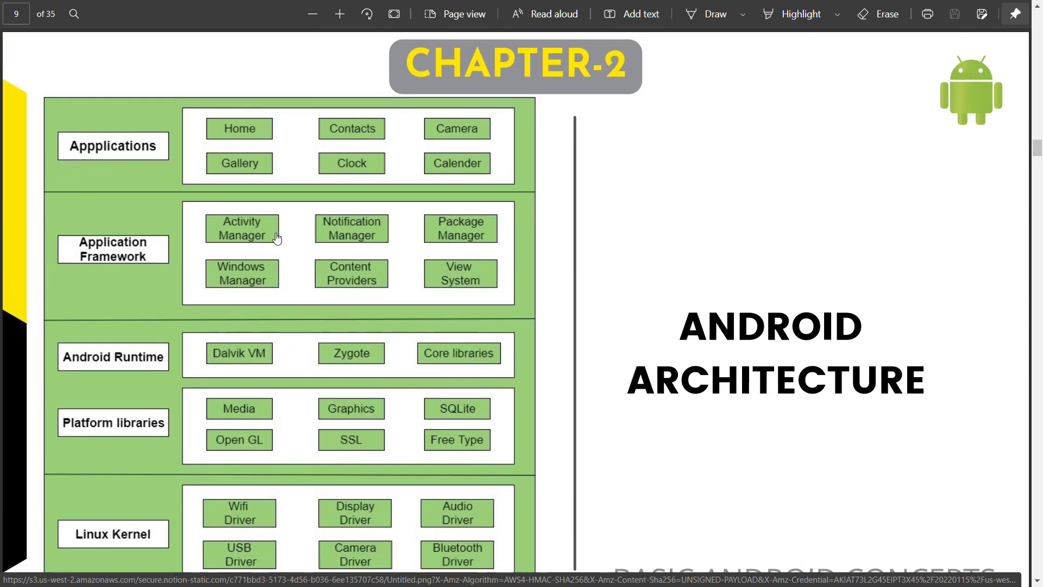
mouse_move(275, 244)
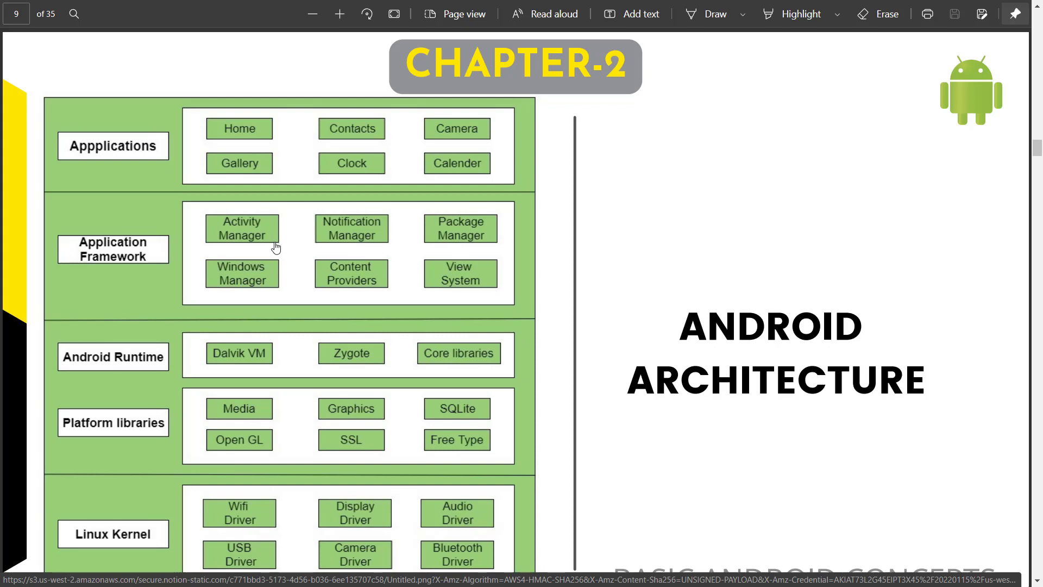
mouse_move(282, 250)
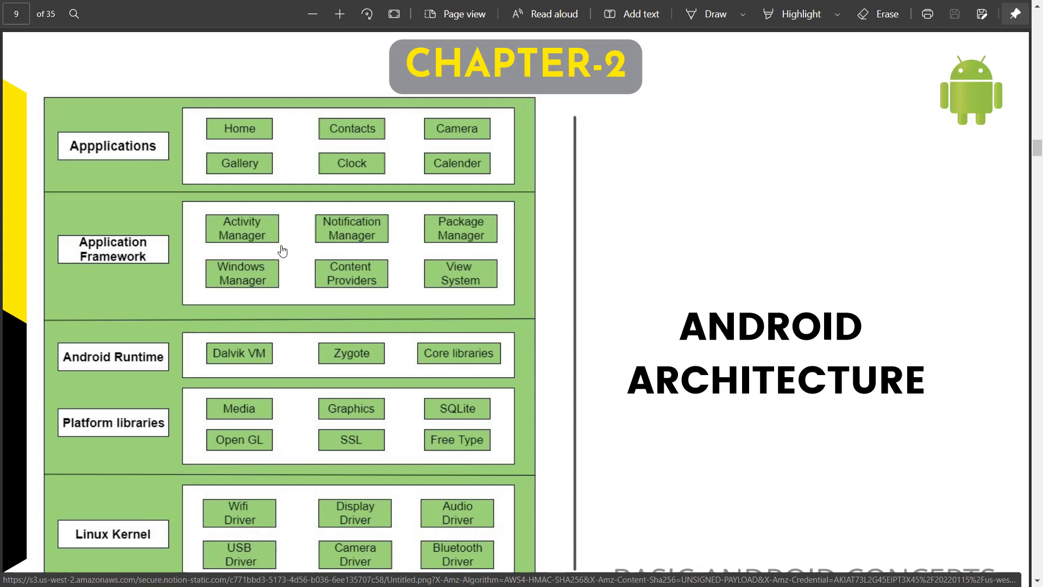